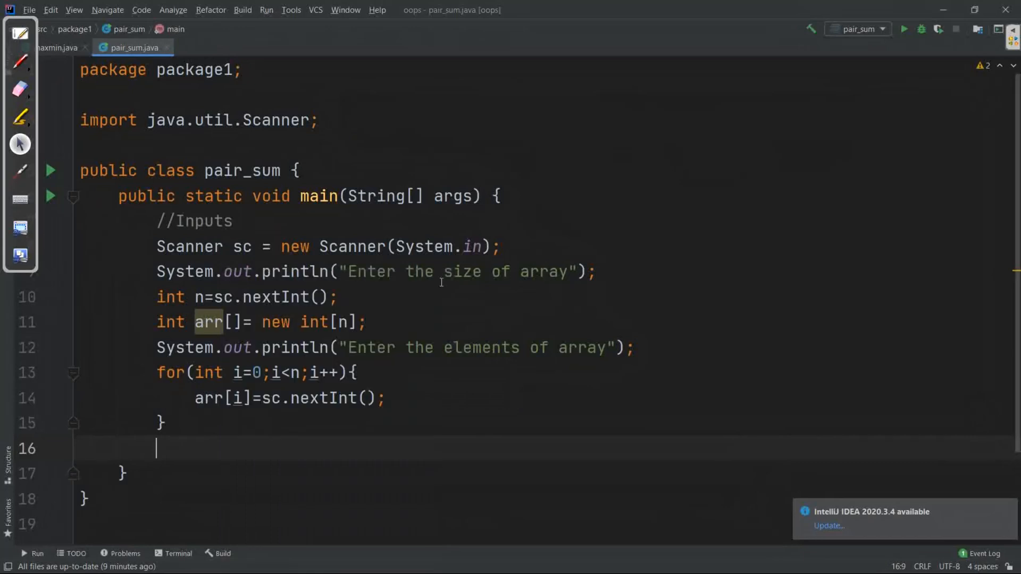
mouse_move(578, 372)
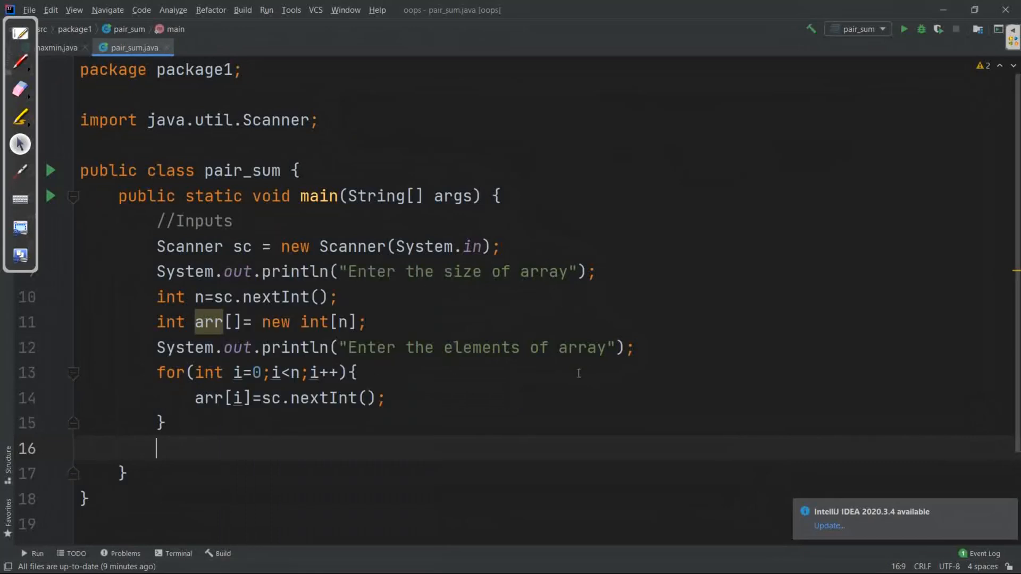
After the input loop, print "Enter the value of sum" and read int sum with sc.nextInt()
click(166, 423)
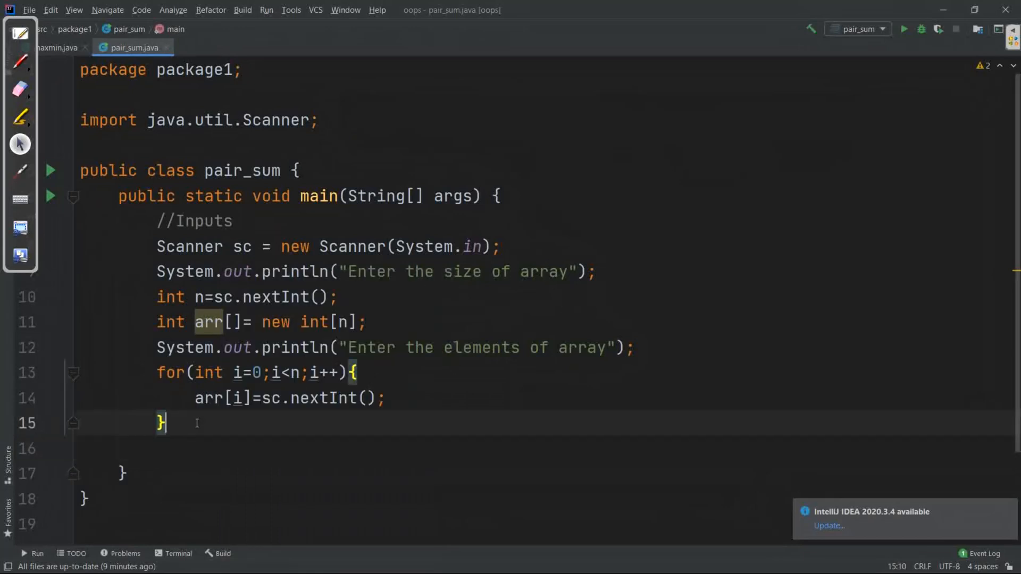
text(intln();)
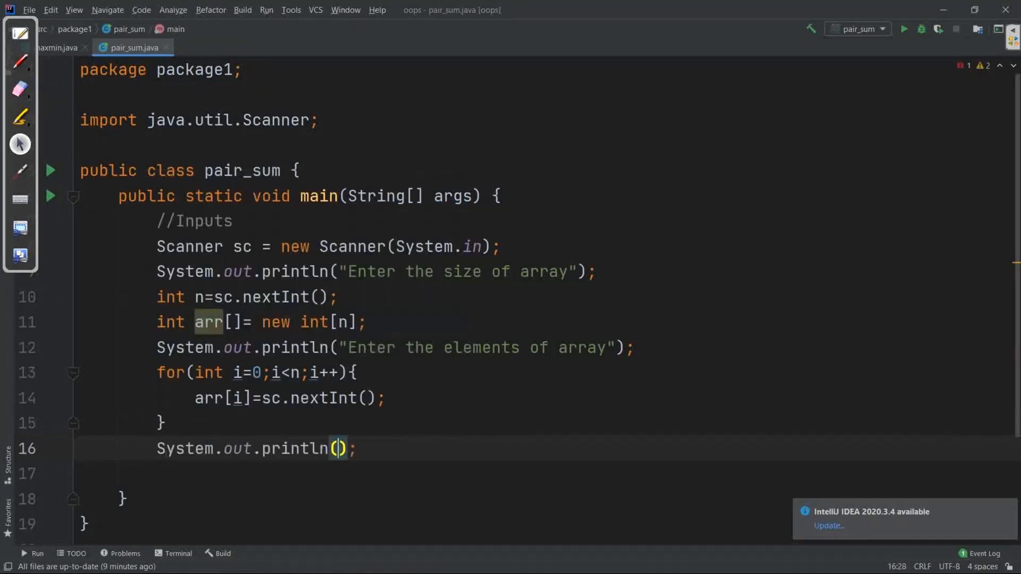
text("ENt\")
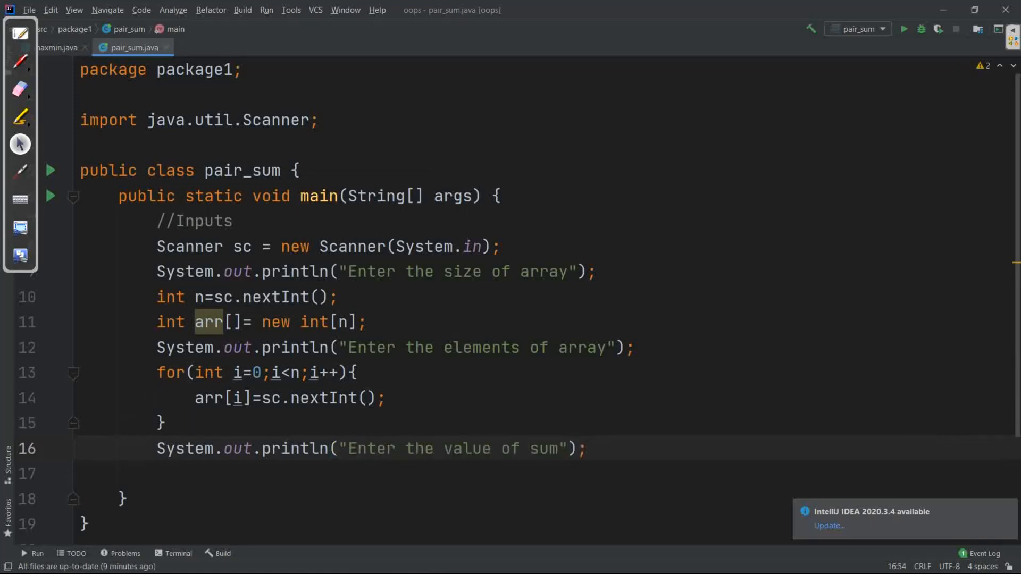
text(it)
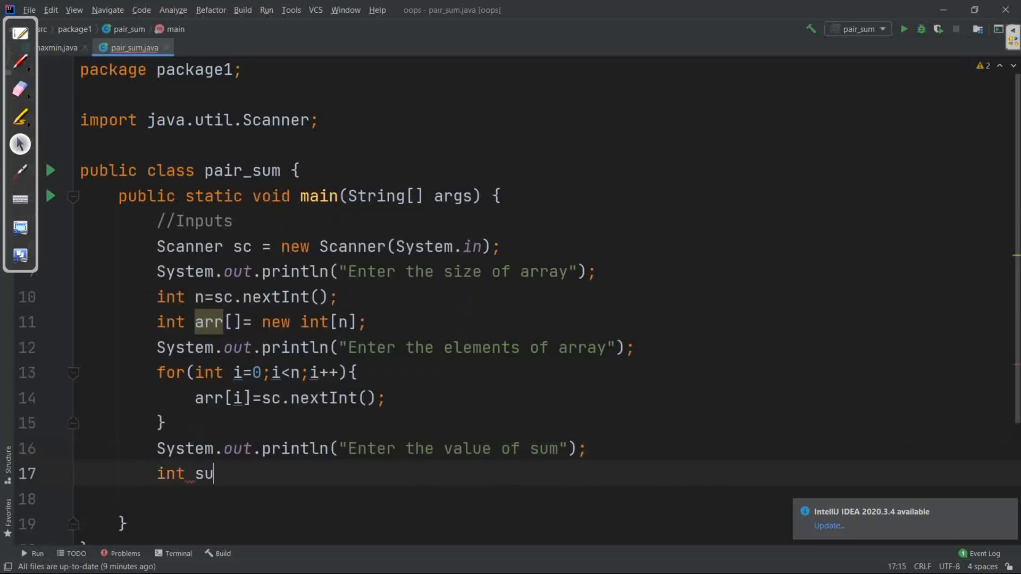
text(m=sc)
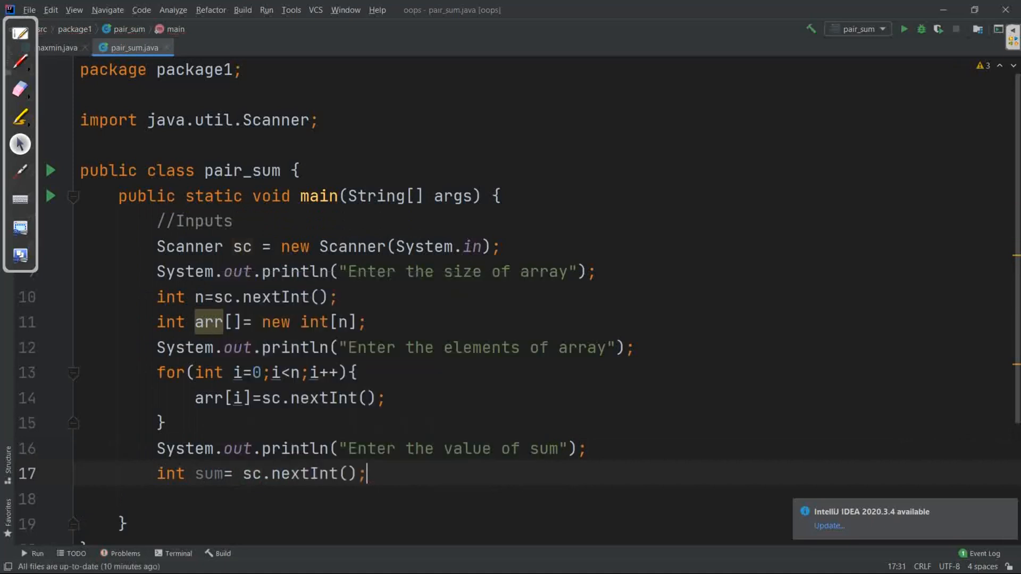
scroll(down, 3)
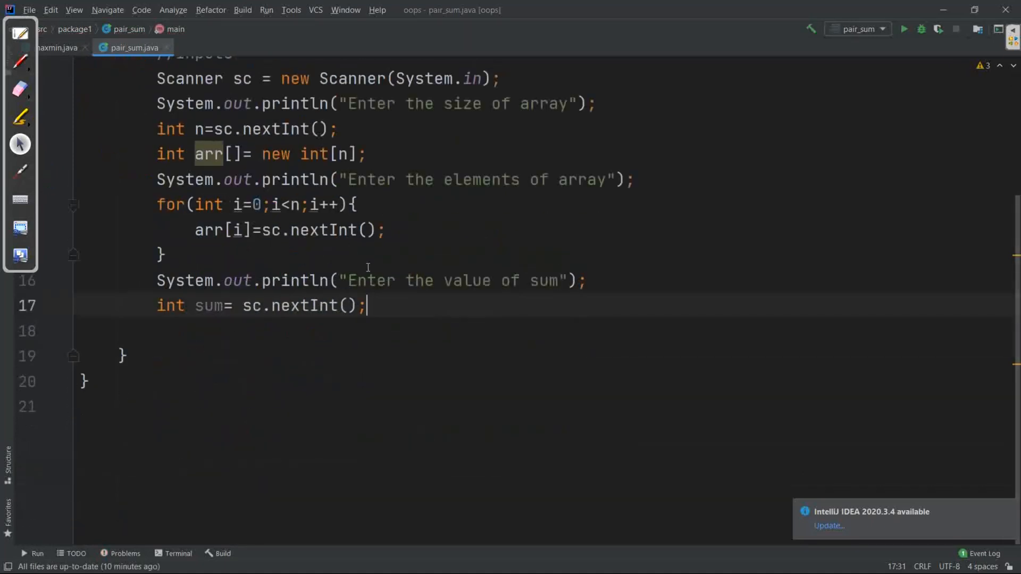
key(Enter)
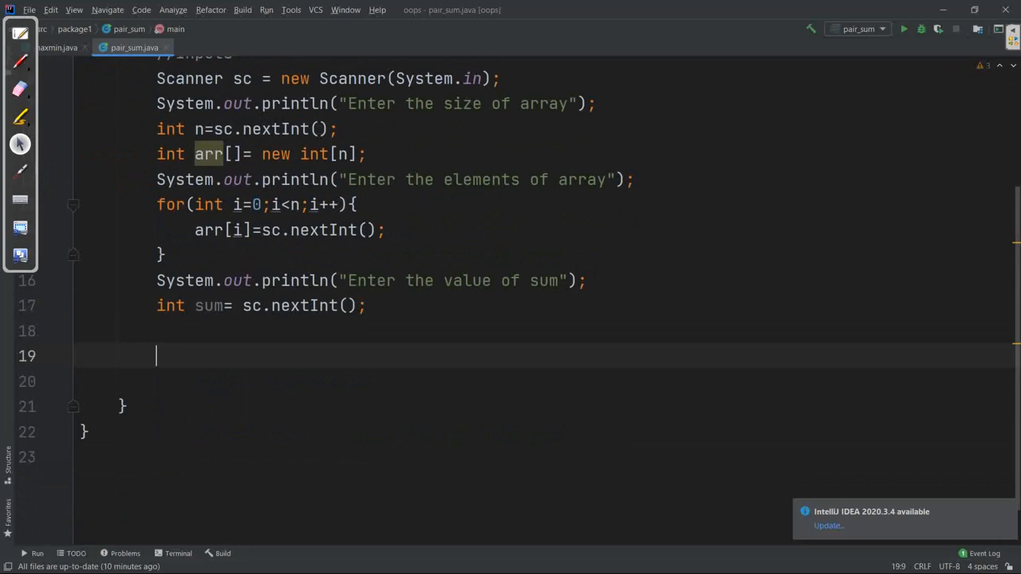
Add a //main comment and an outer for loop with i from 0 to n
text(//main)
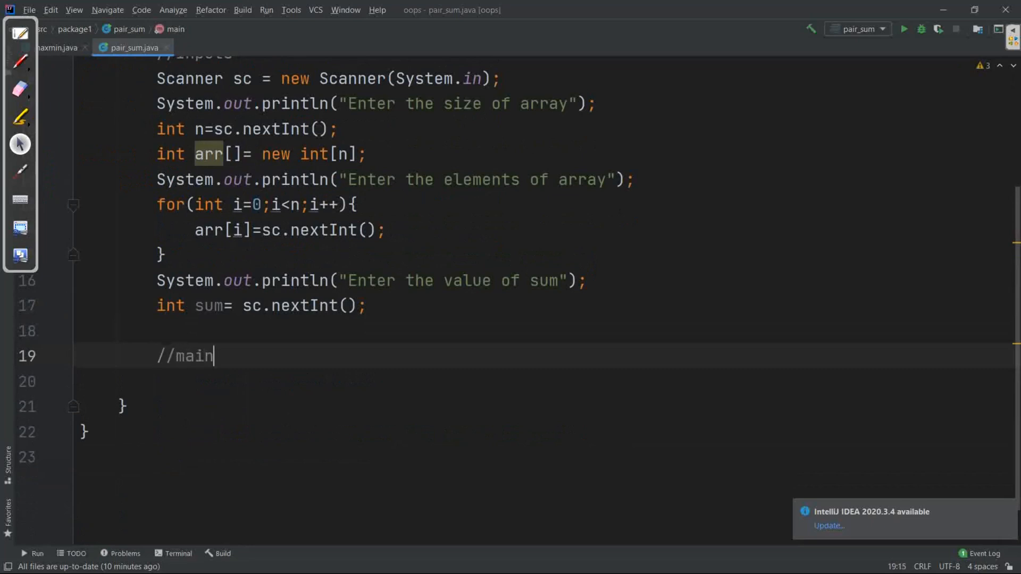
key(Enter)
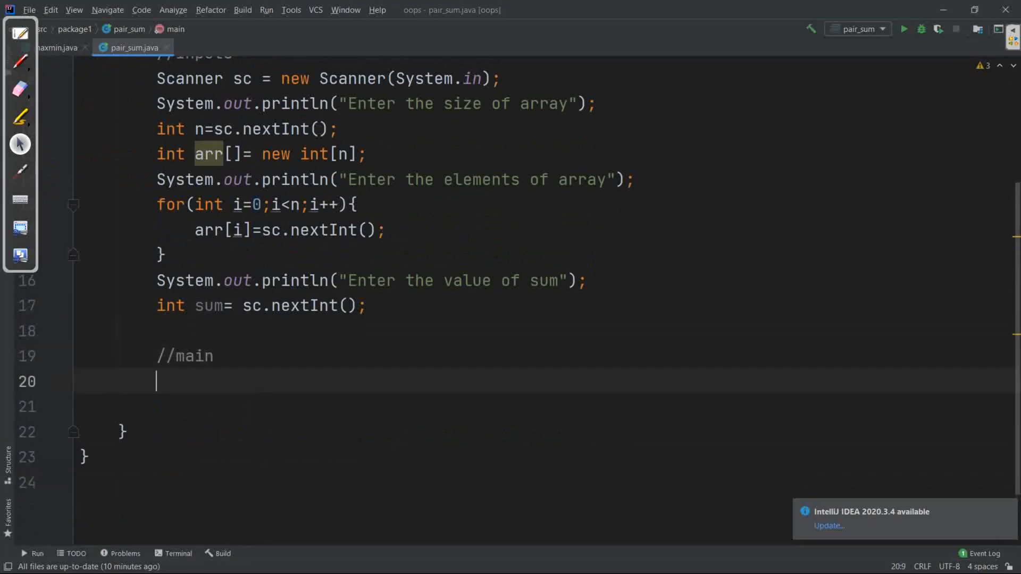
text(for(int i)
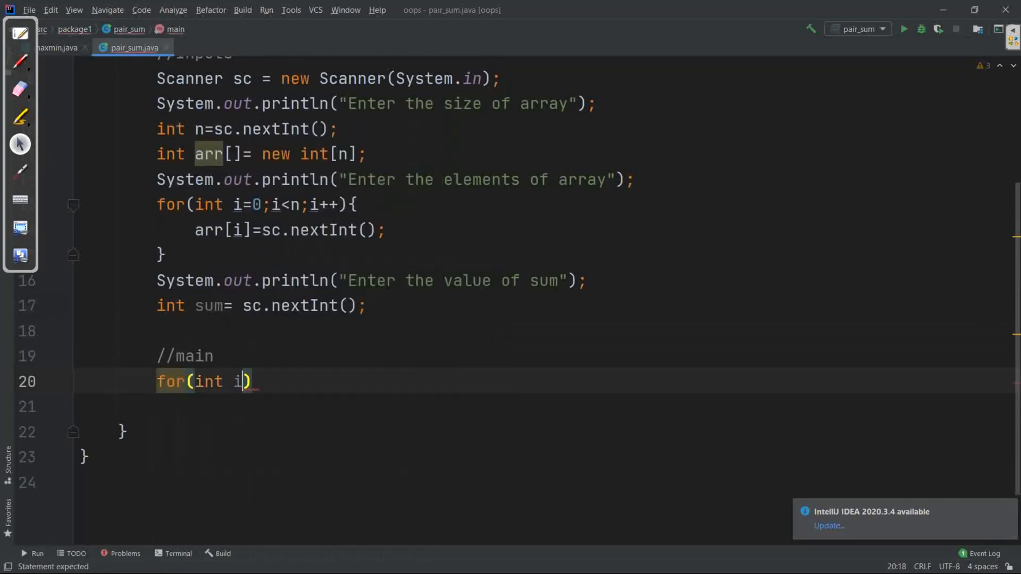
text(=0;i<)
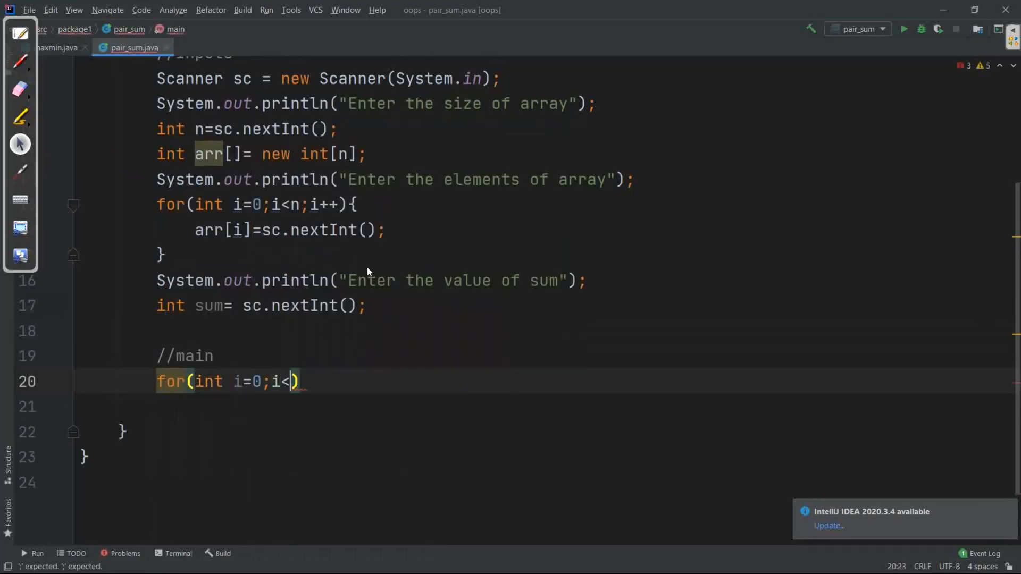
text(n;i++))
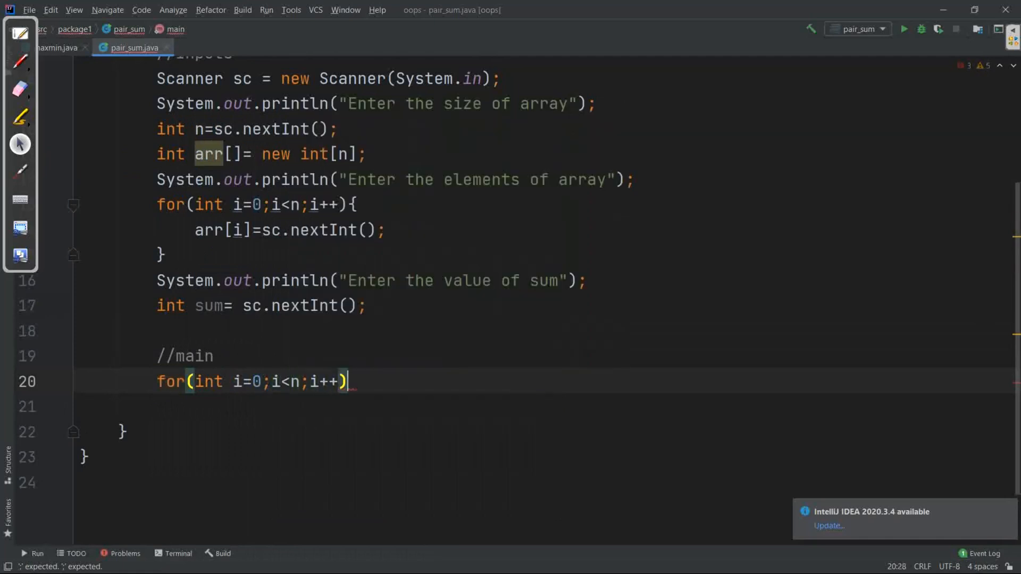
text({)
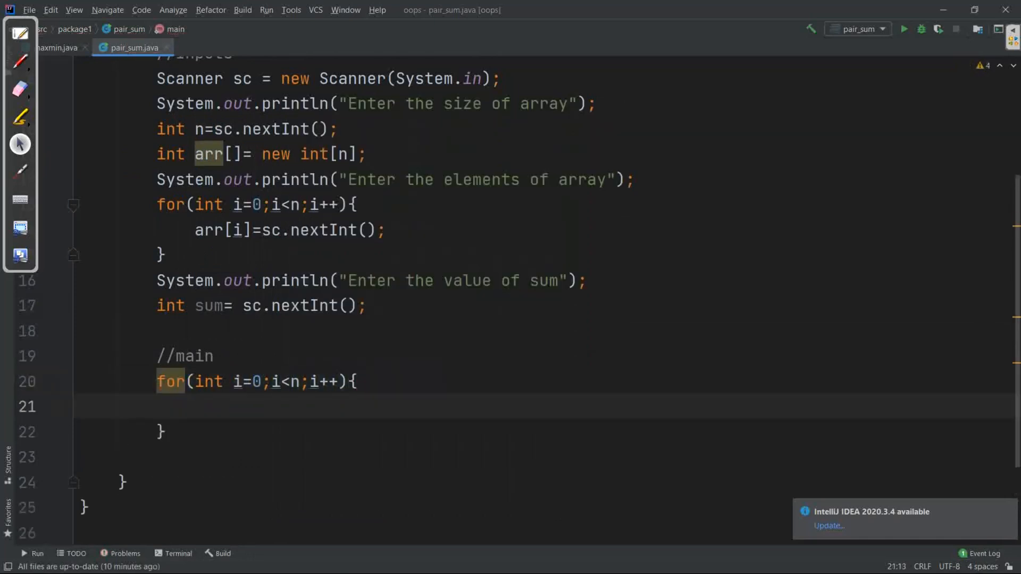
Nest an inner for loop with j running from i+1 to n
text(for(int j))
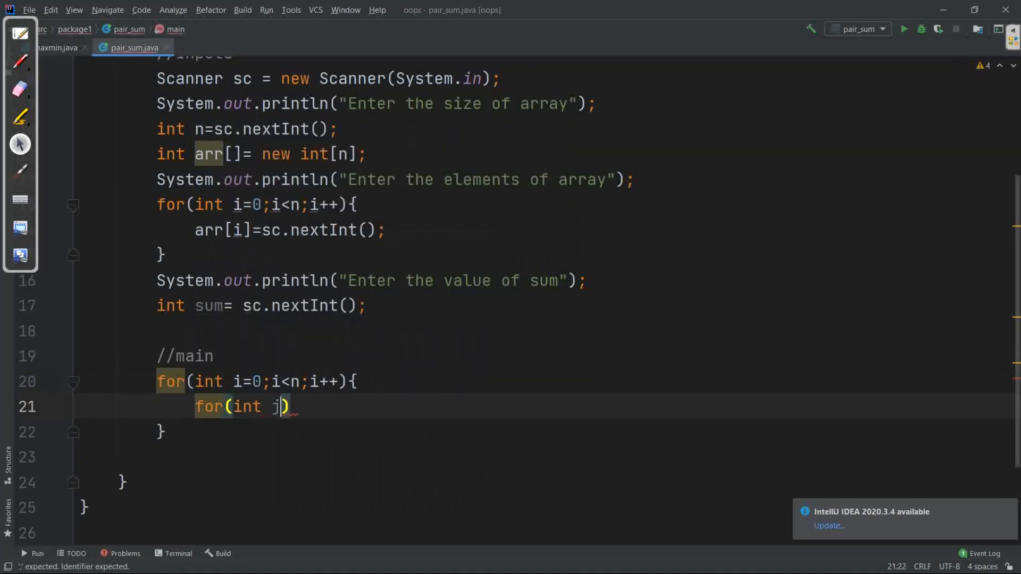
text(=i+)
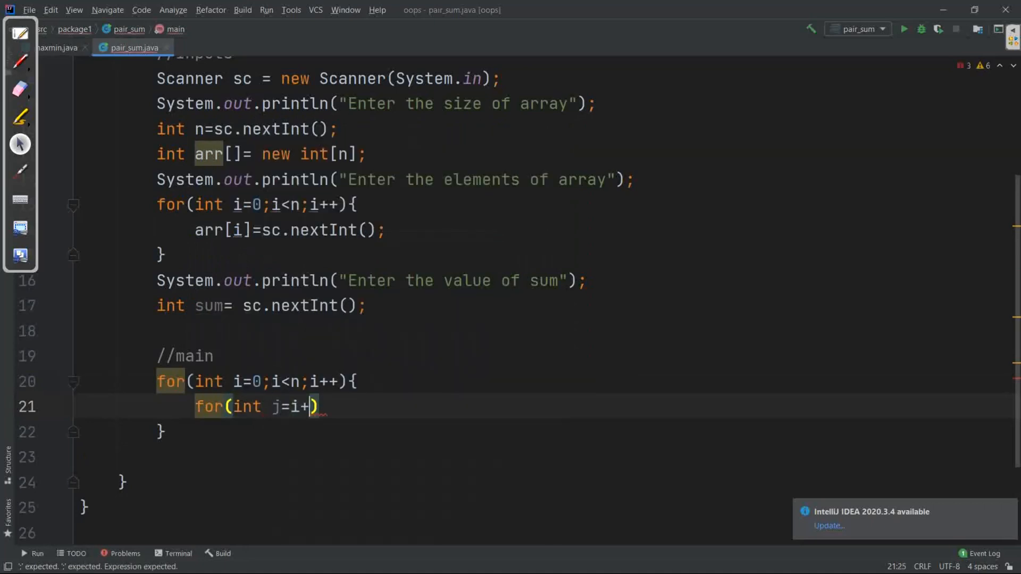
text(1;)
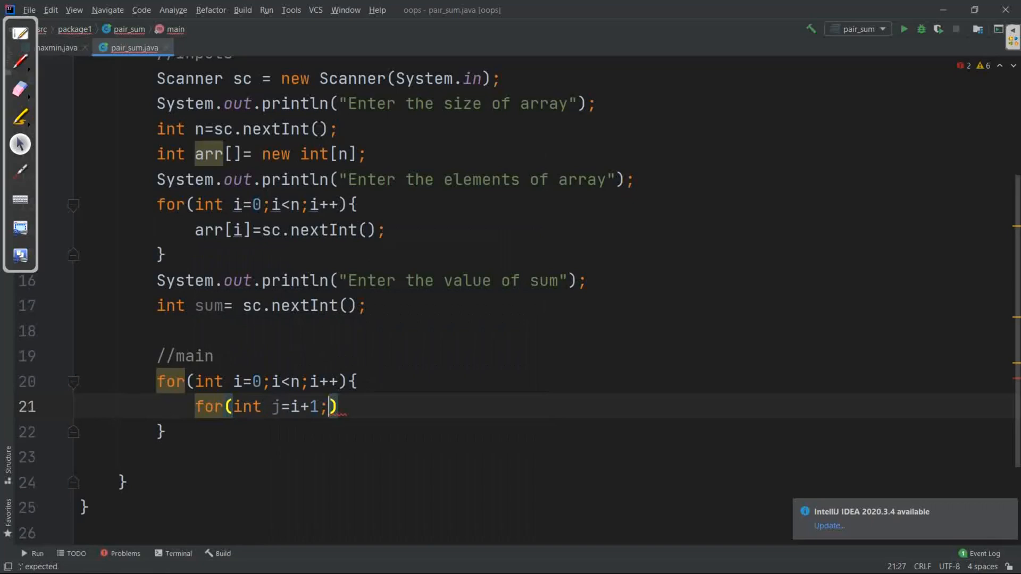
text(j<n;j++)
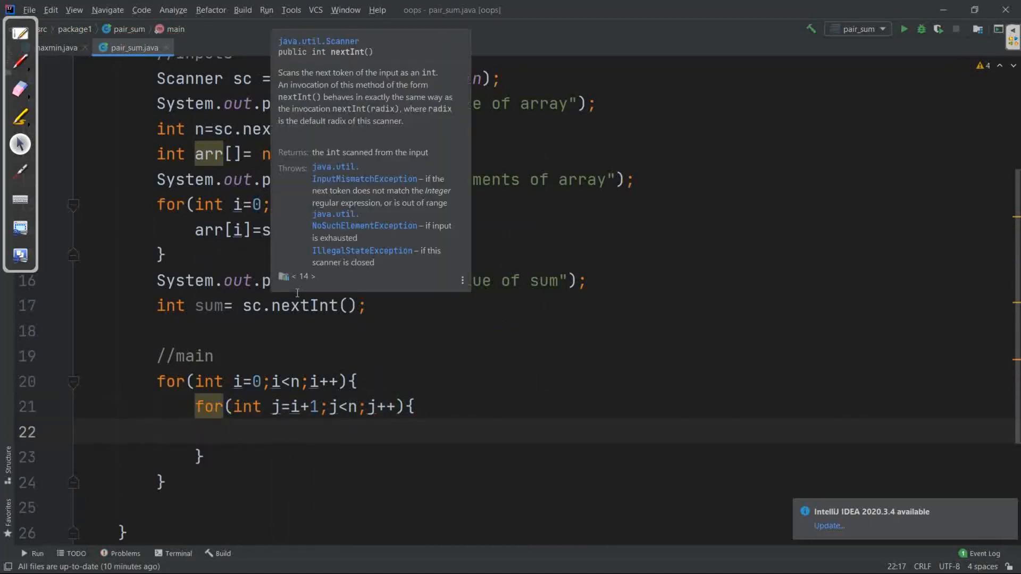
click(297, 293)
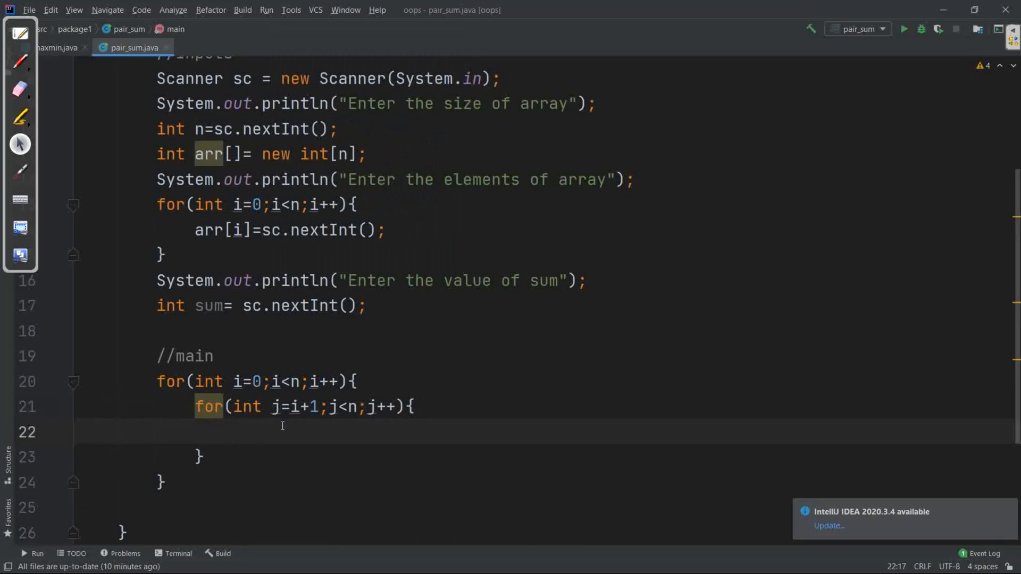
Inside the inner loop, add an if checking arr[i]+arr[j]==sum
text(if(arr[i)
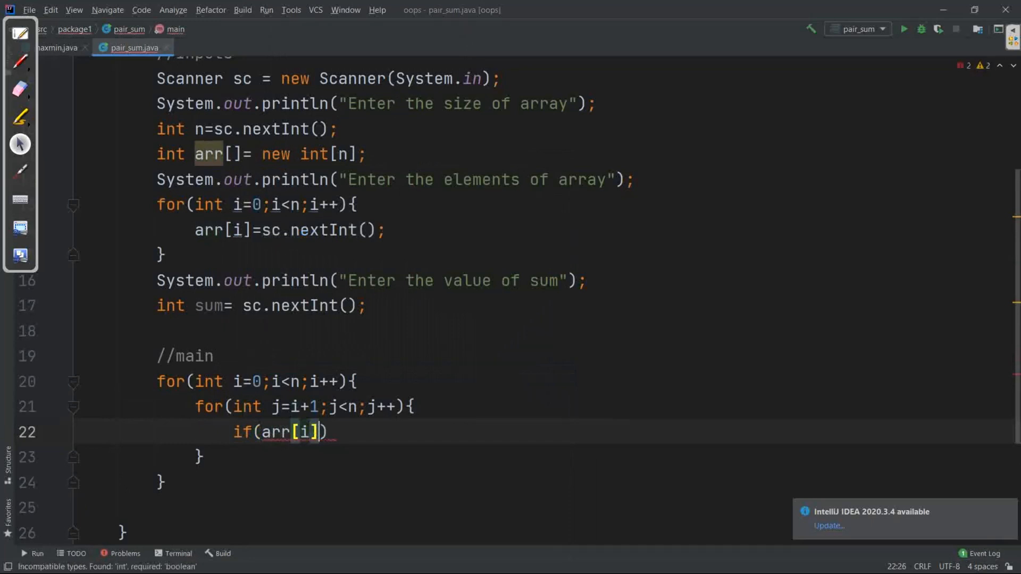
text(+arr[)
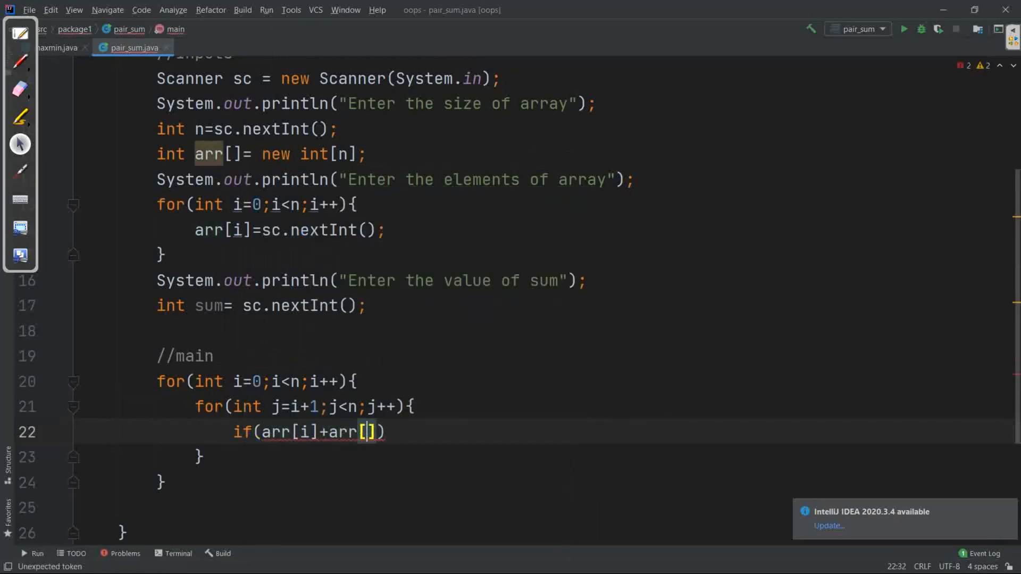
text(j)
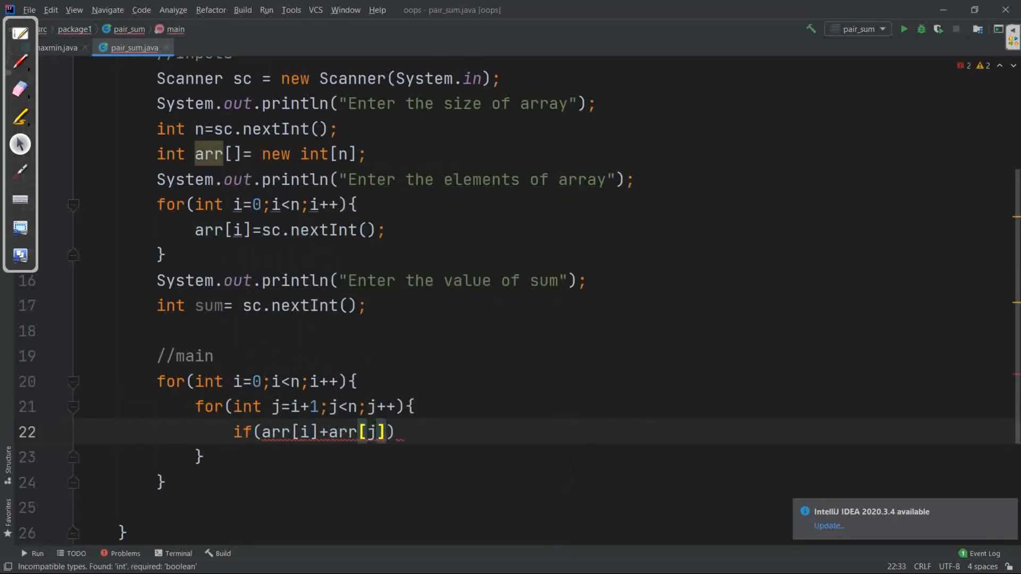
text(==sum)
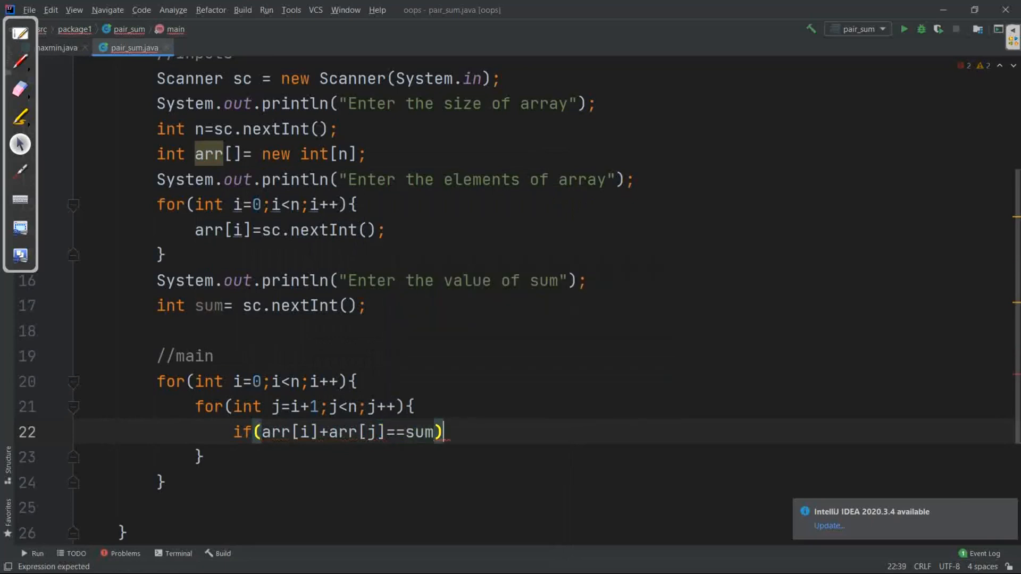
text({)
text(System.out.println();)
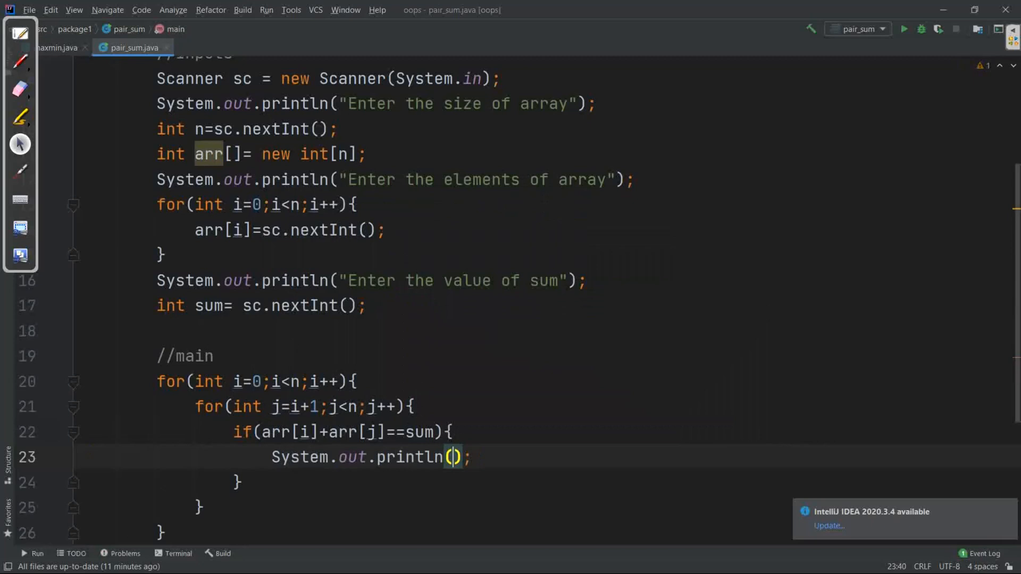
Print the matching pair as " "+arr[i]+" ,"+arr[j] inside the if block
text(" "+)
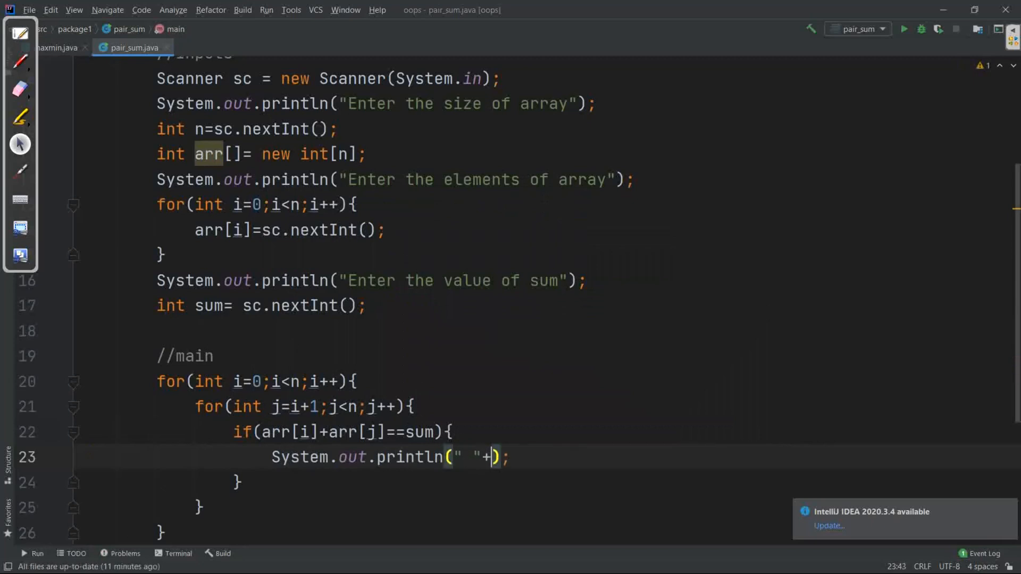
text(arr[i])
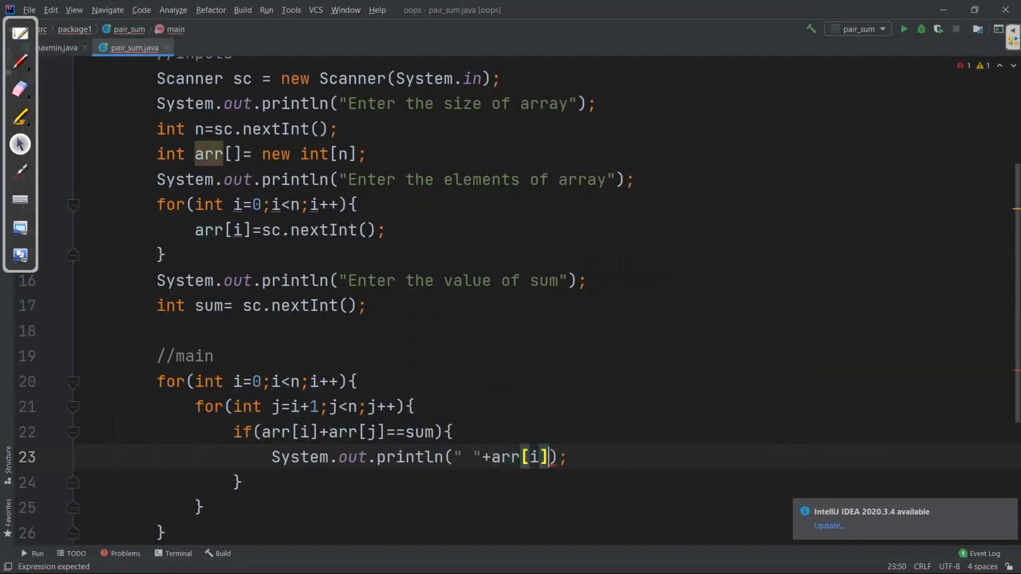
text(+"")
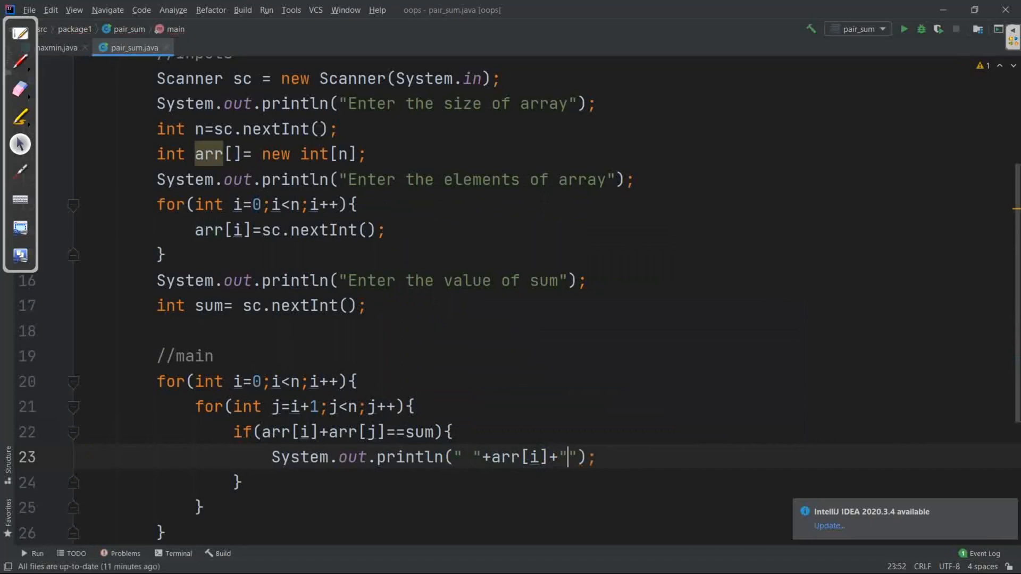
text(a)
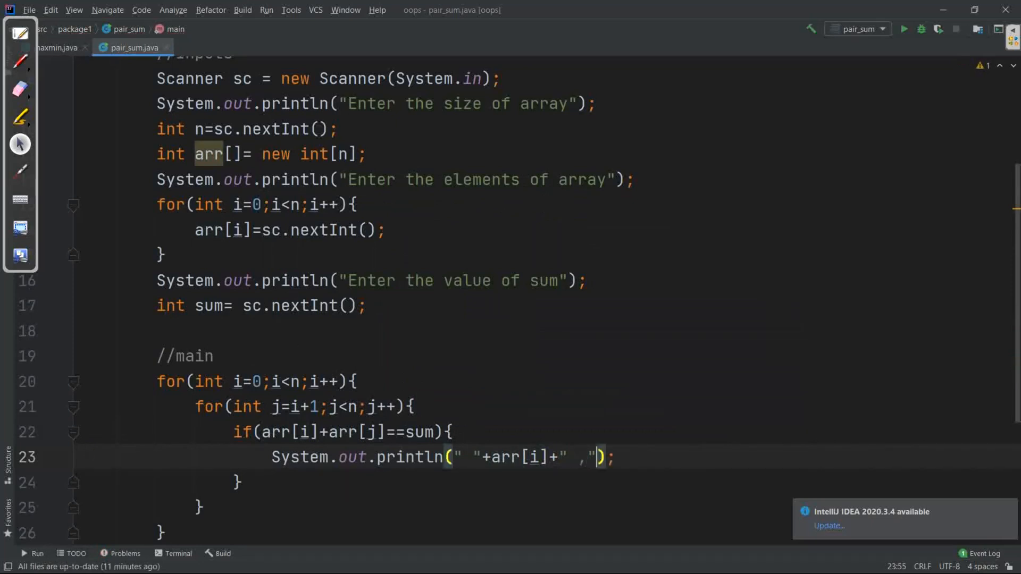
text(+arr)
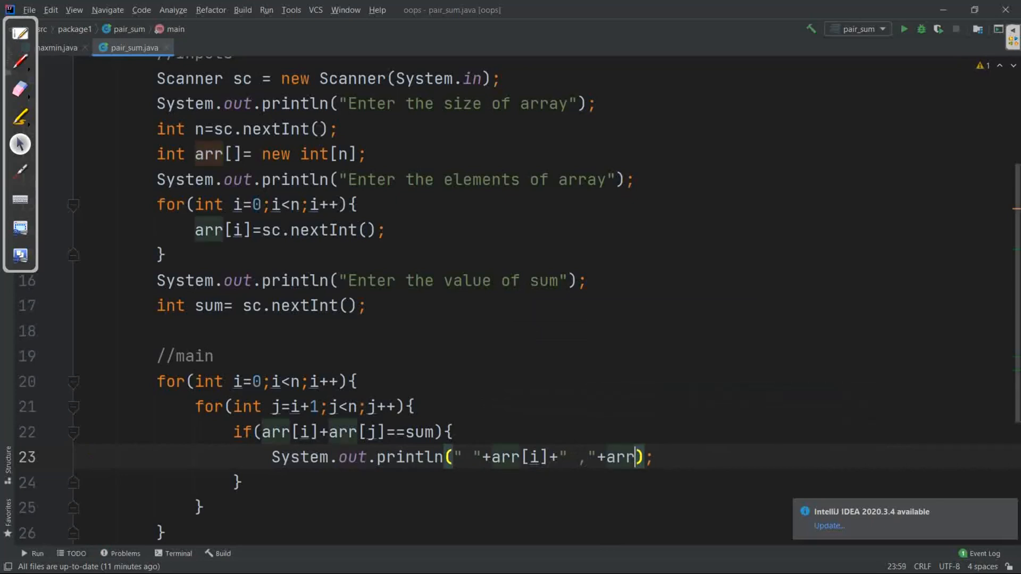
text([j])
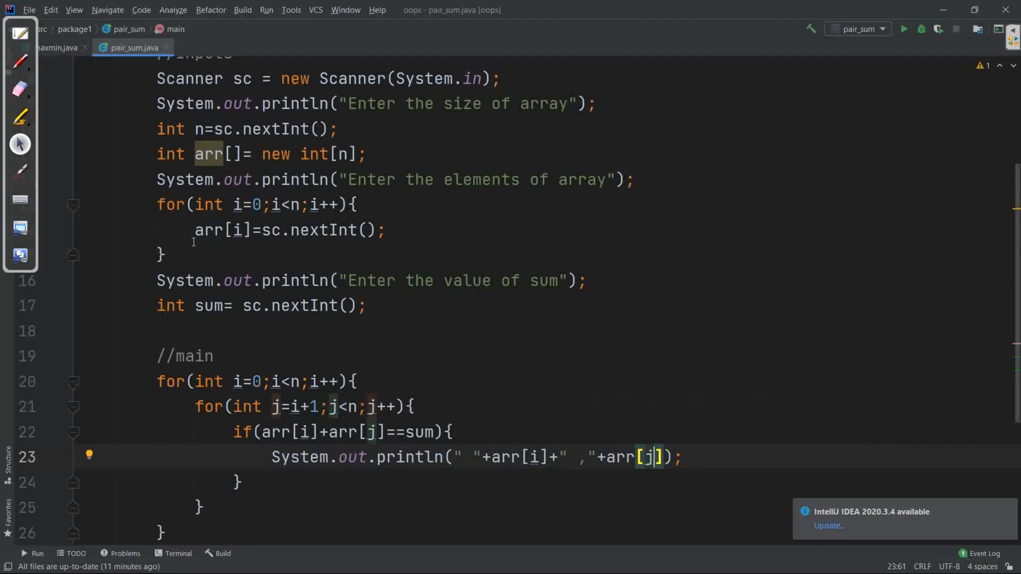
mouse_move(313, 113)
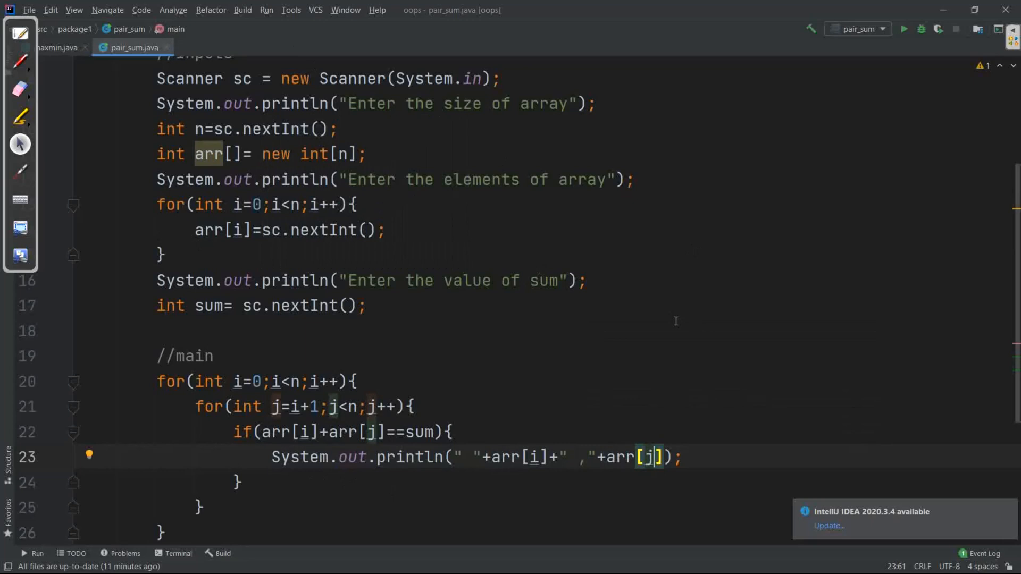
Run pair_sum, entering elements 3 5 4 4 1 and sum 8 in the console
click(903, 28)
text(5)
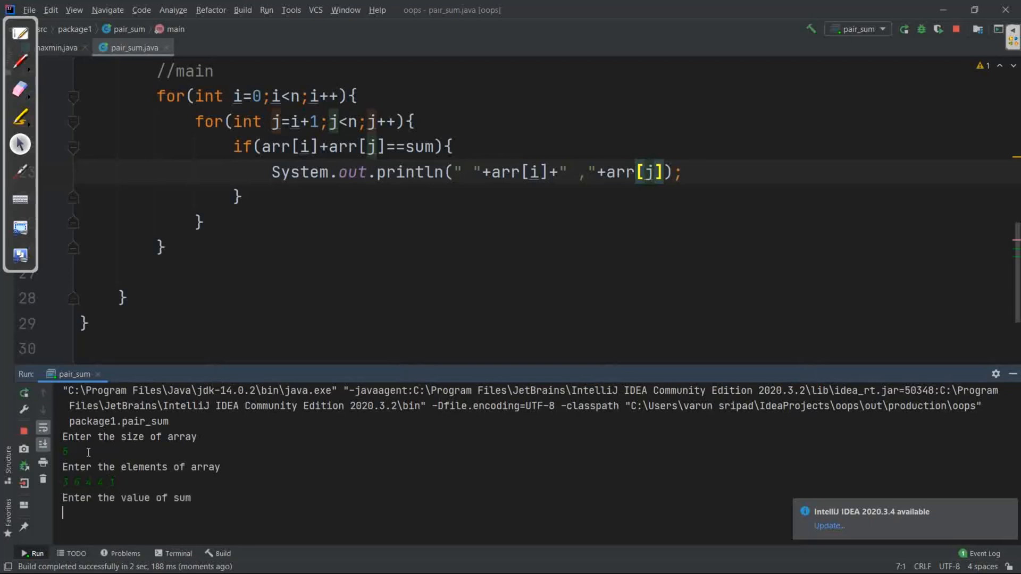
text(8)
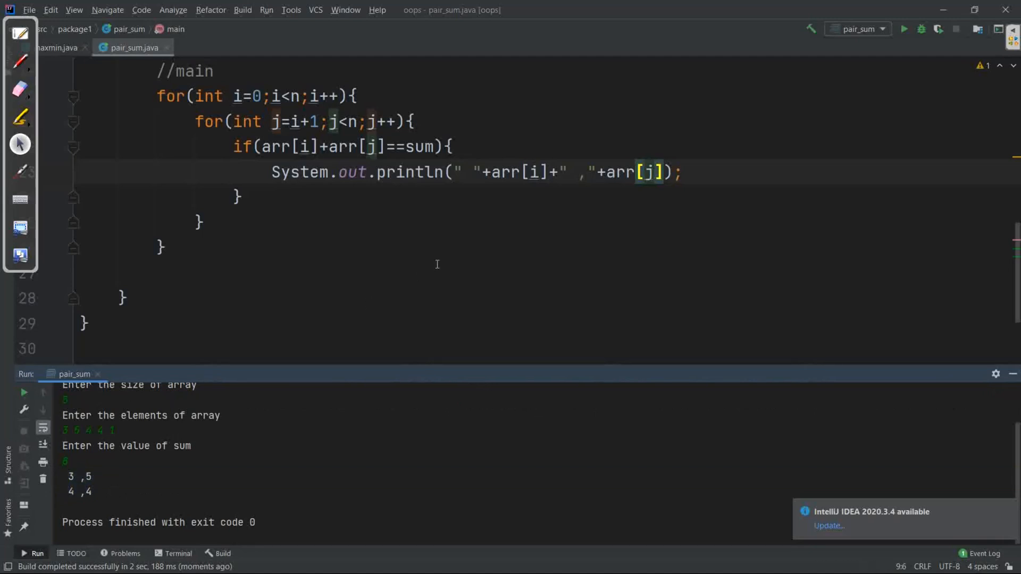
mouse_move(165, 153)
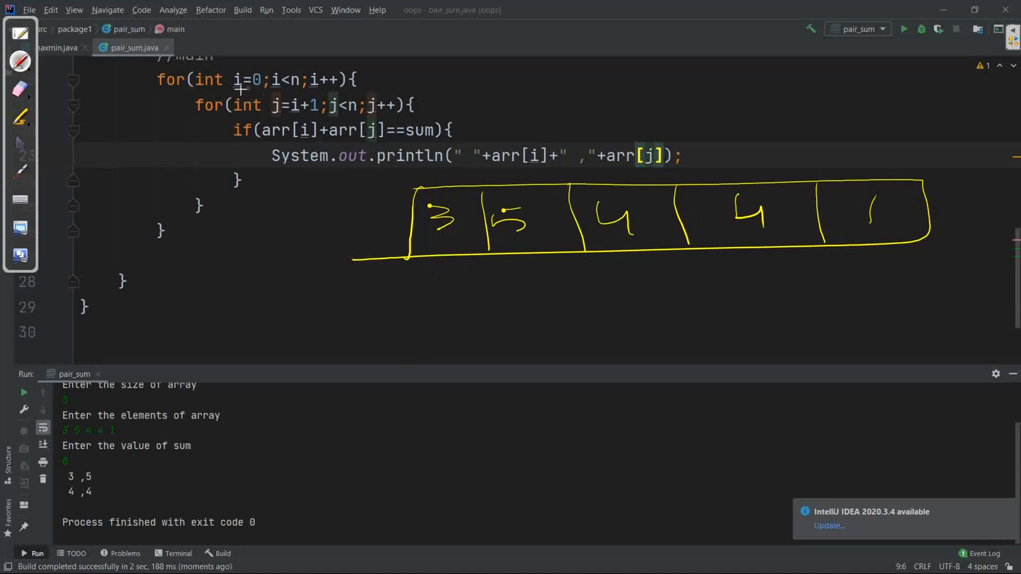
mouse_move(455, 269)
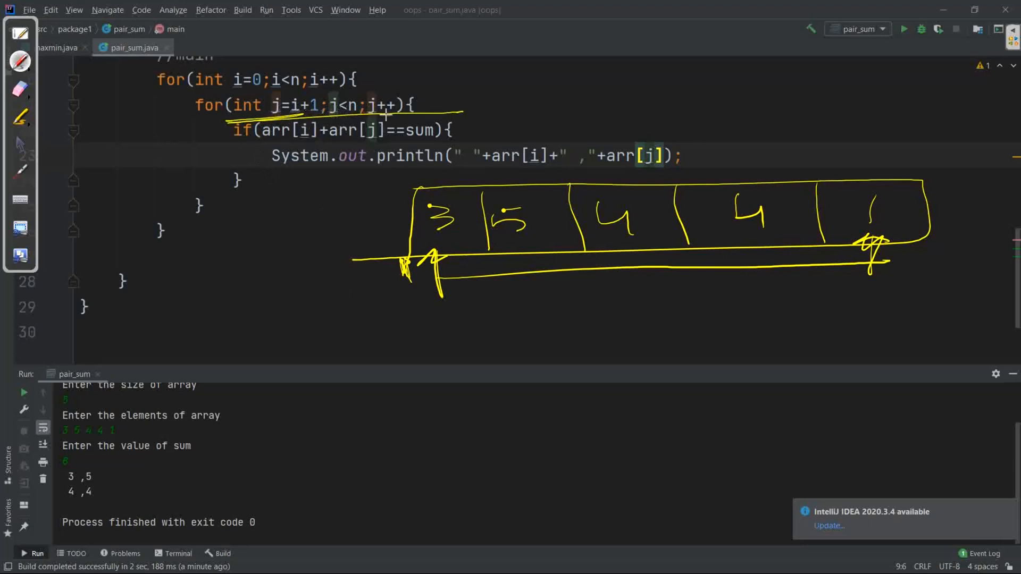
mouse_move(436, 249)
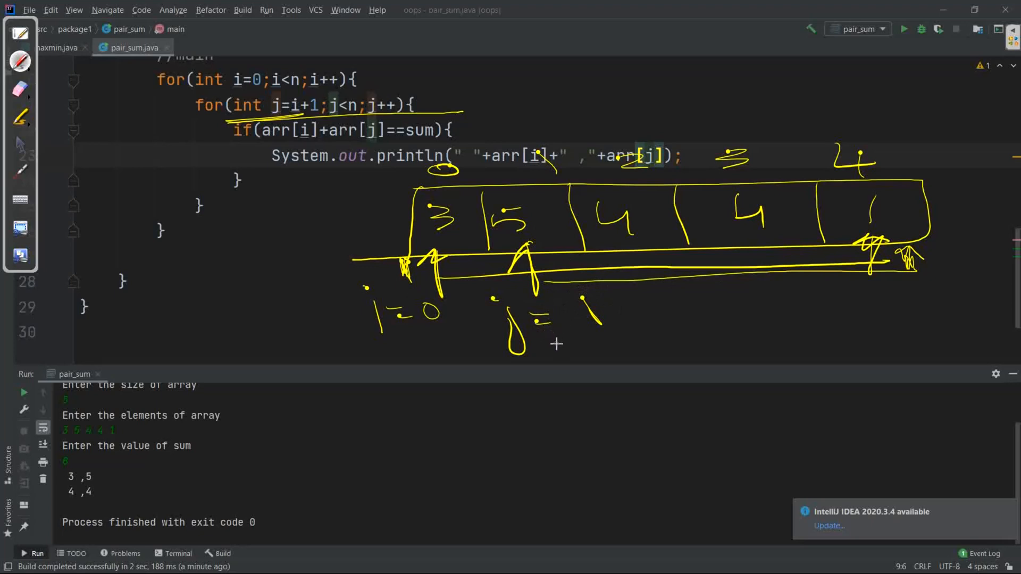
mouse_move(448, 391)
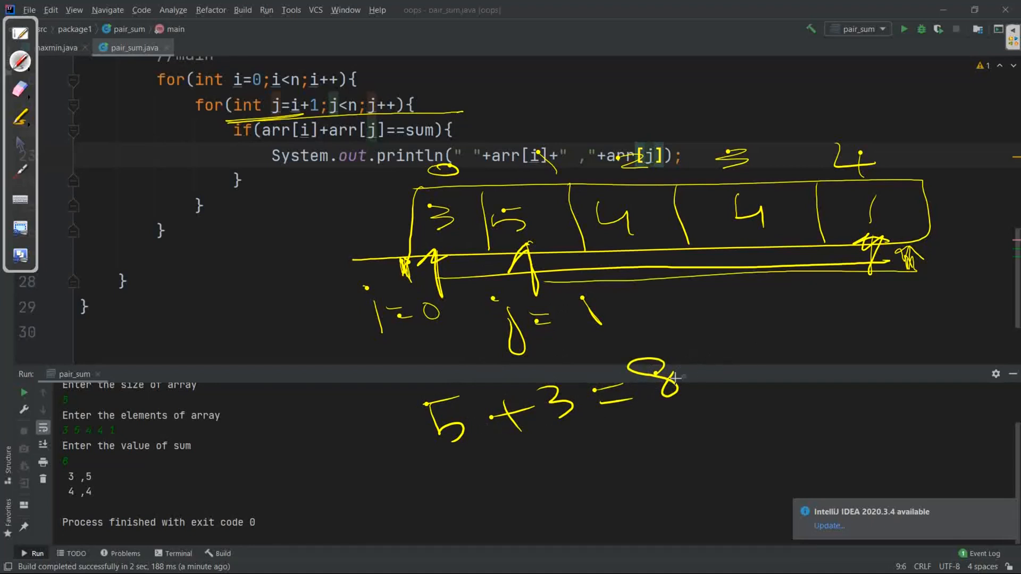
mouse_move(767, 348)
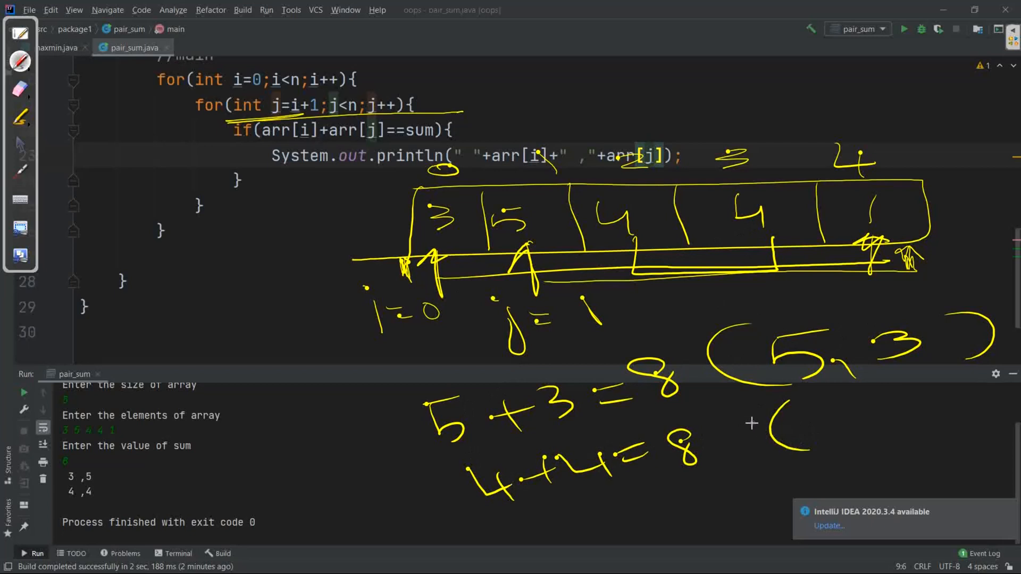
mouse_move(819, 415)
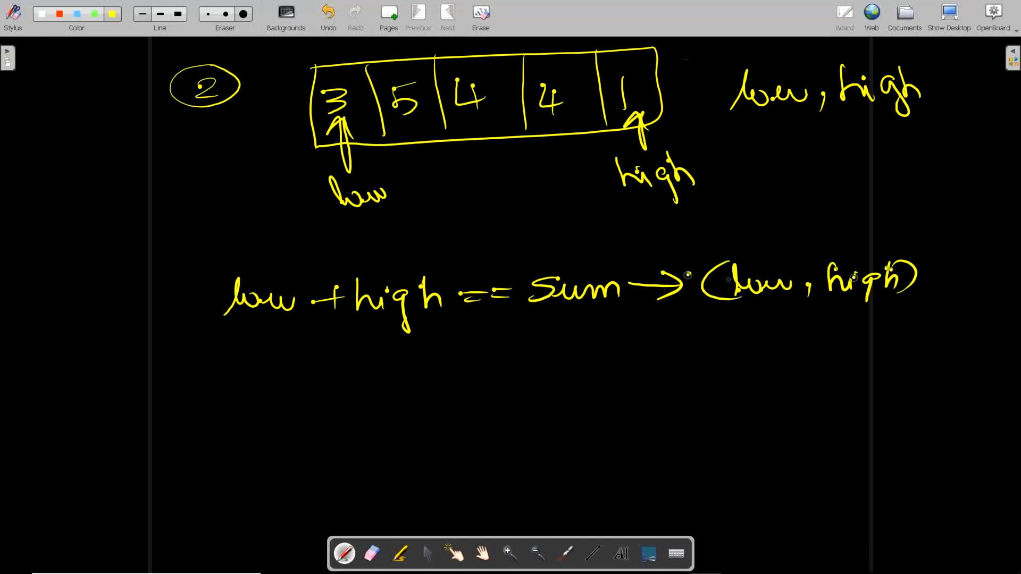
Click on the OpenBoard canvas while sketching the low/high two-pointer approach
click(232, 377)
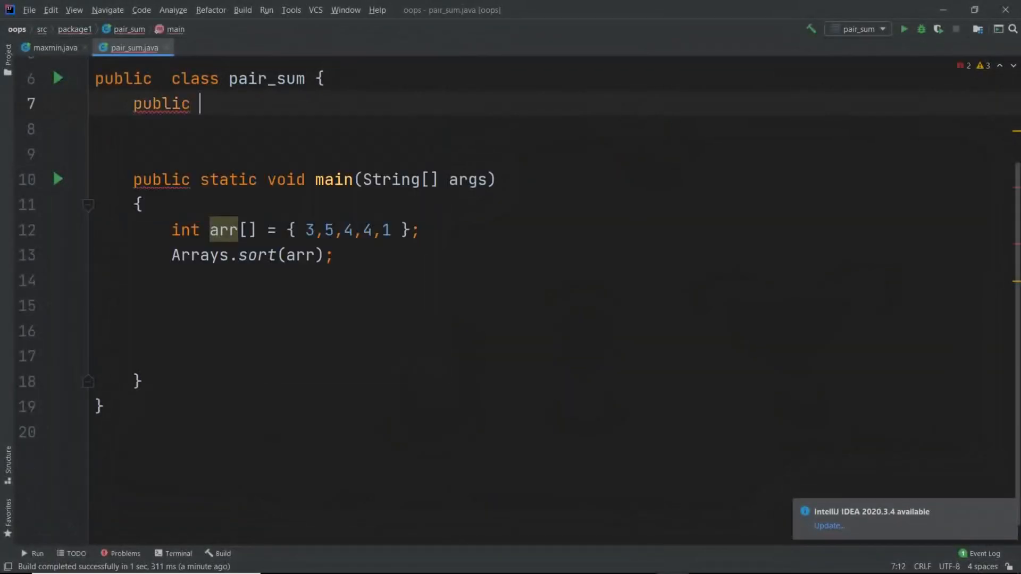
Declare the method static void pair(int arr[], int sum)
text(static)
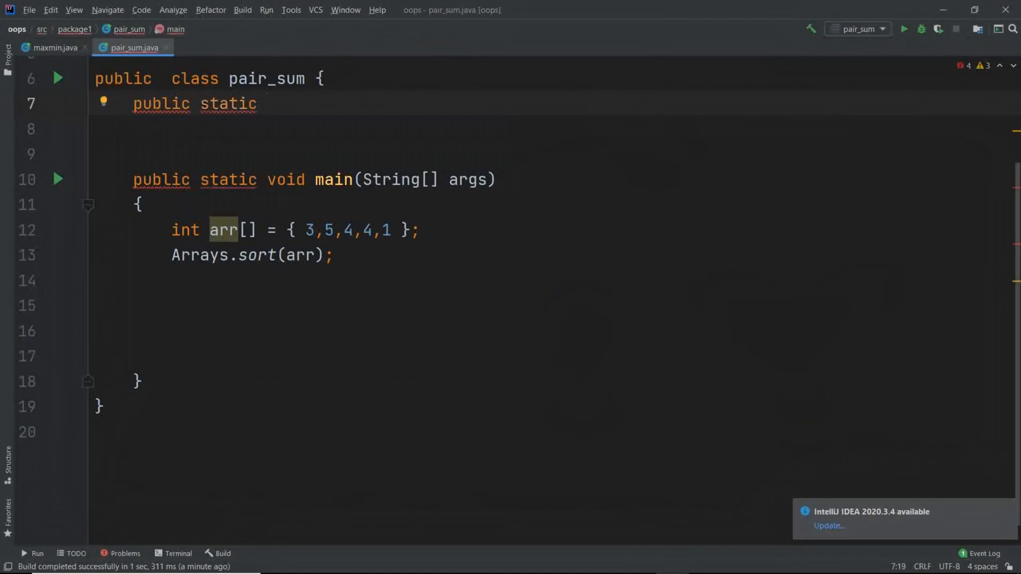
text(void p)
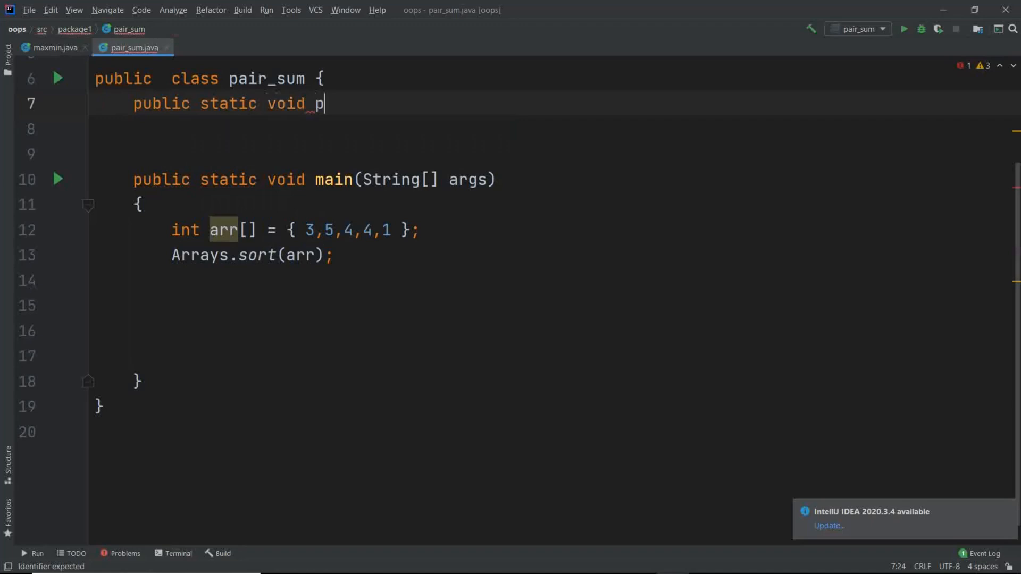
text(air(int)
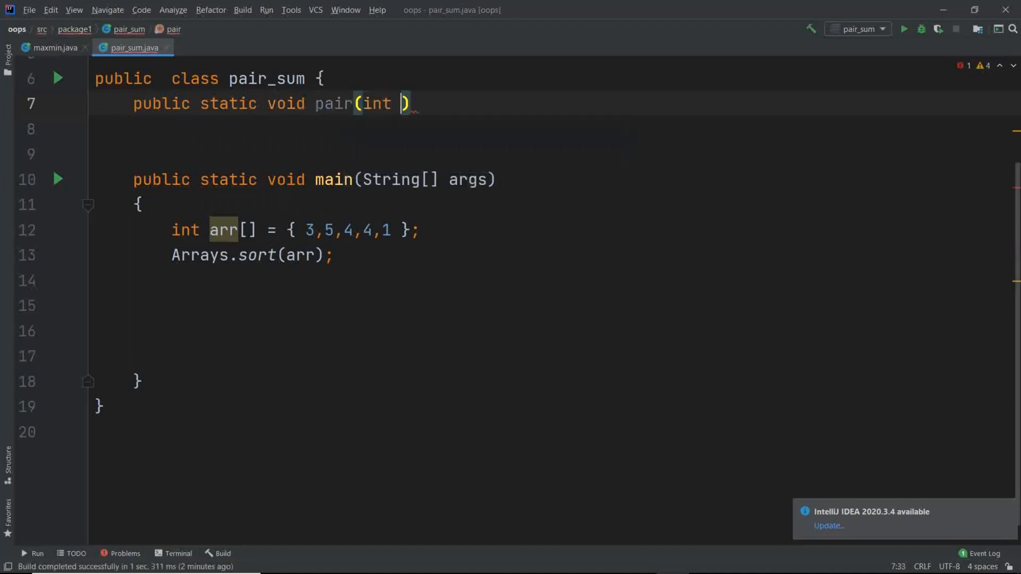
text(arr[])
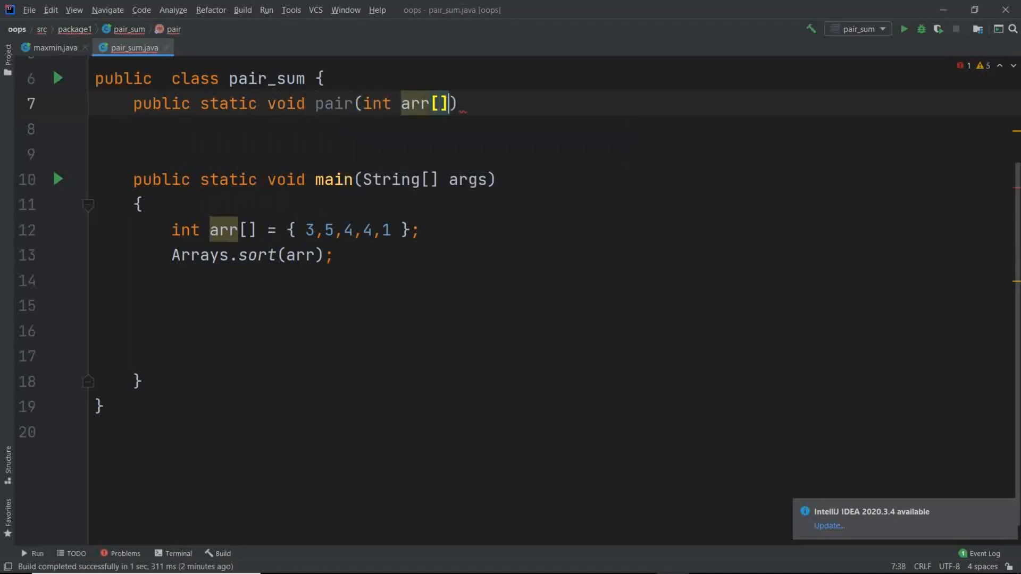
text(,)
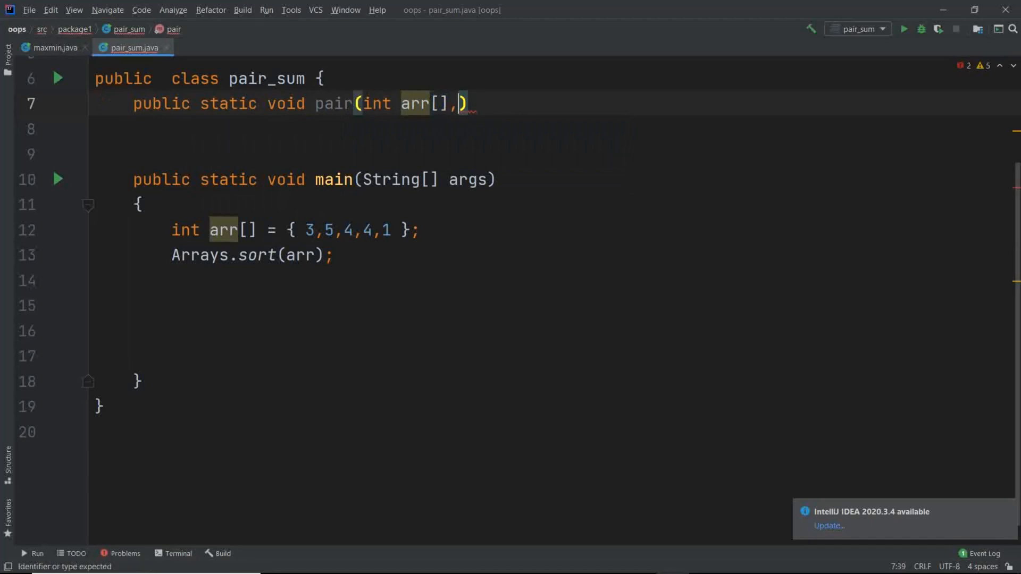
text(int sum){)
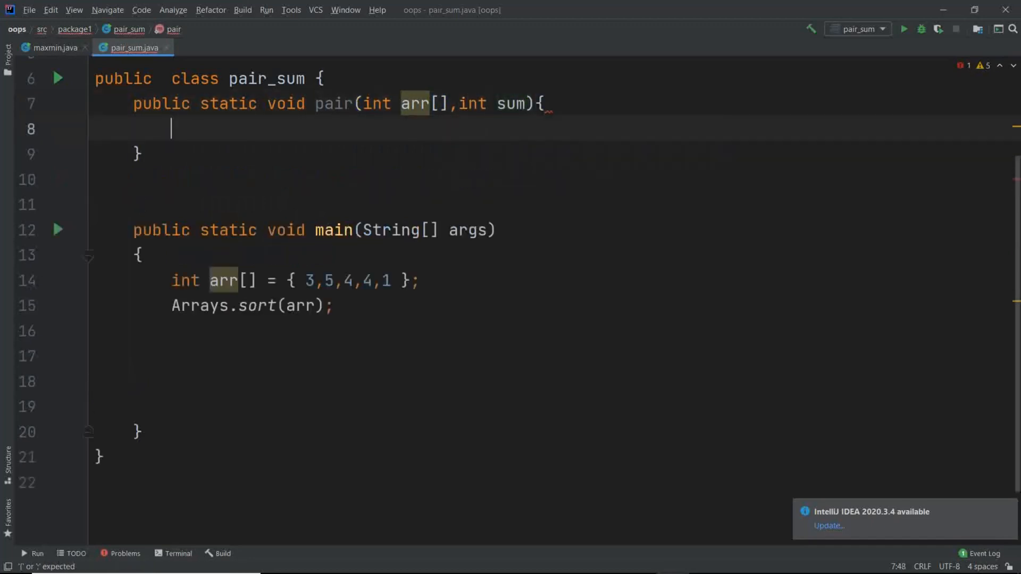
Inside pair, initialise int low=0 and high=arr.length-1
text(it)
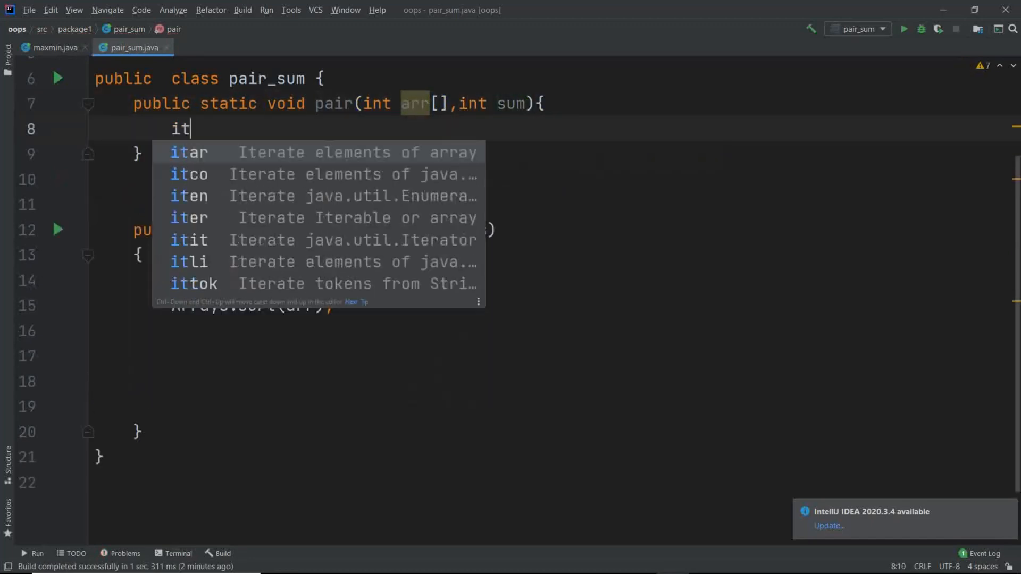
text(nt low)
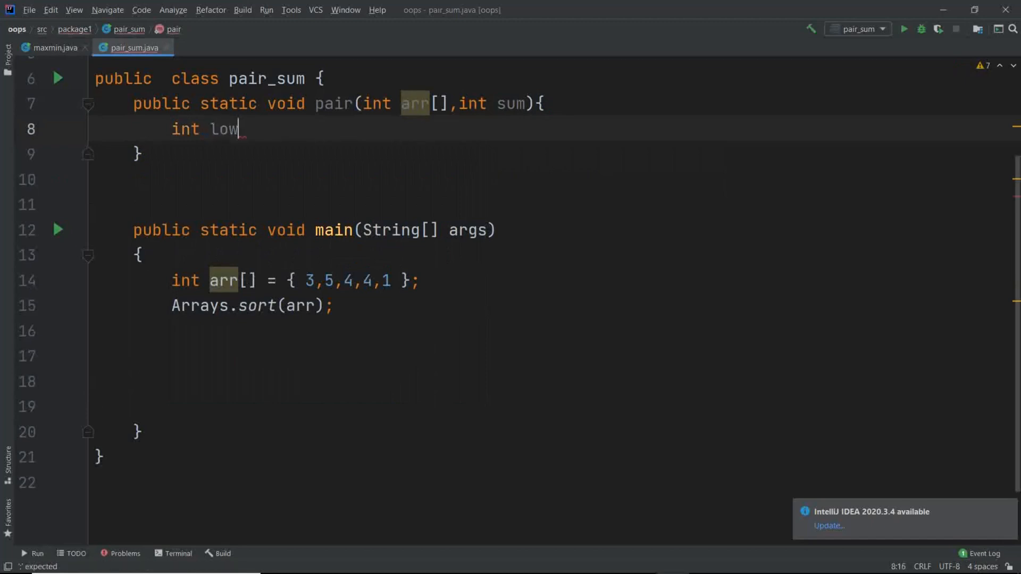
text(=0;)
text(int high)
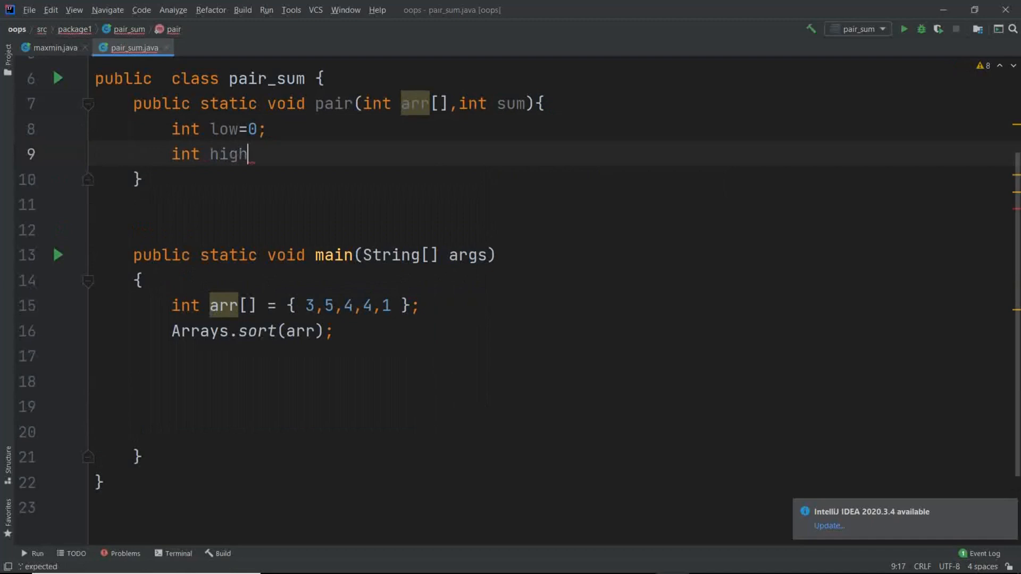
text(=arr.)
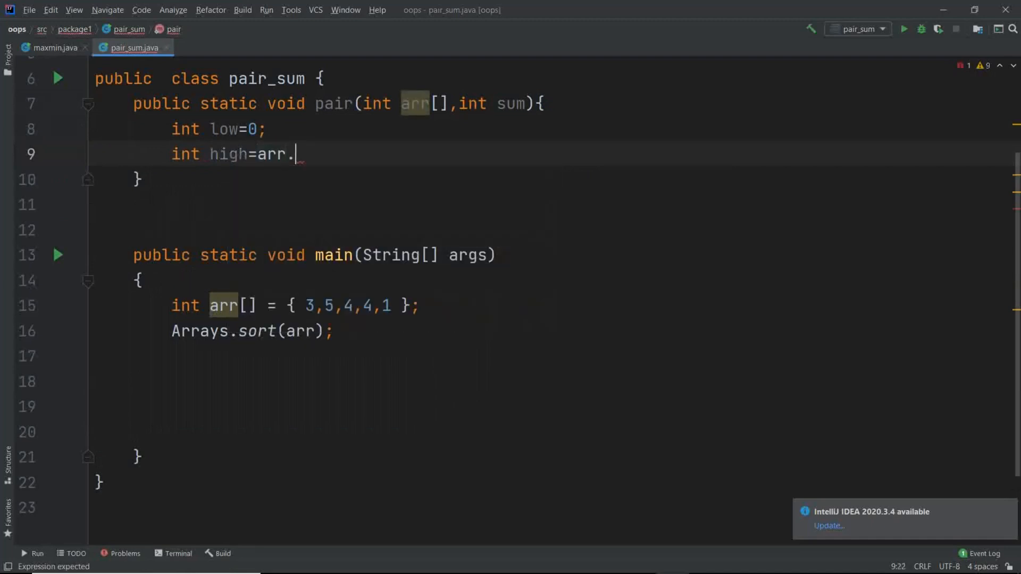
text(length-1;)
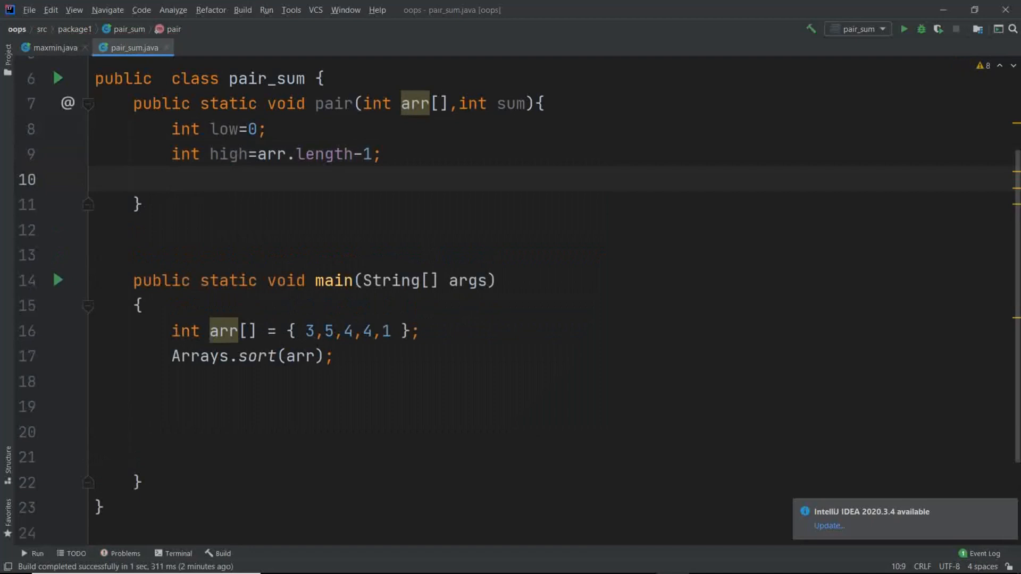
In pair, add an if checking arr[low]+arr[high]==sum
text(i)
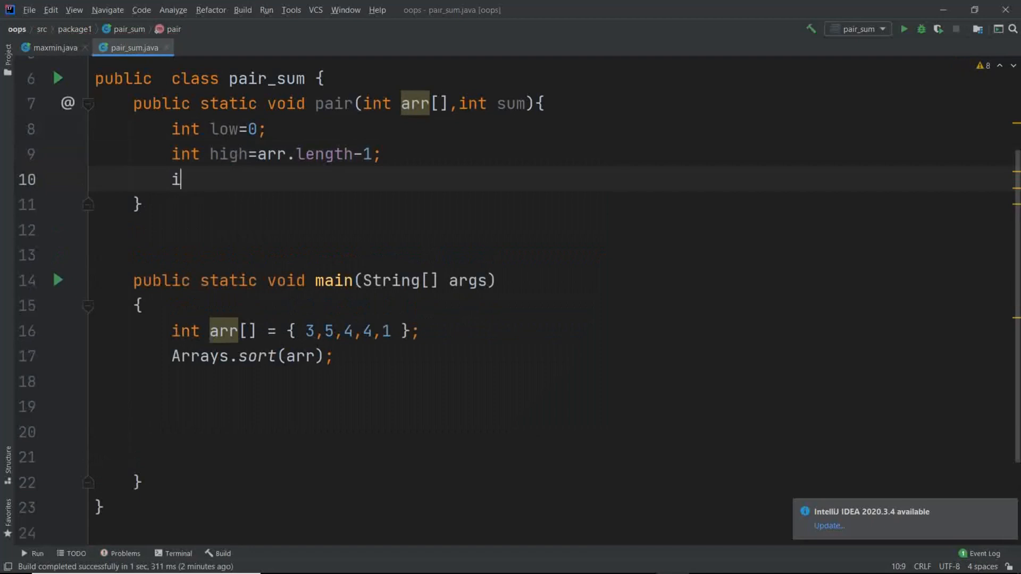
text(f)
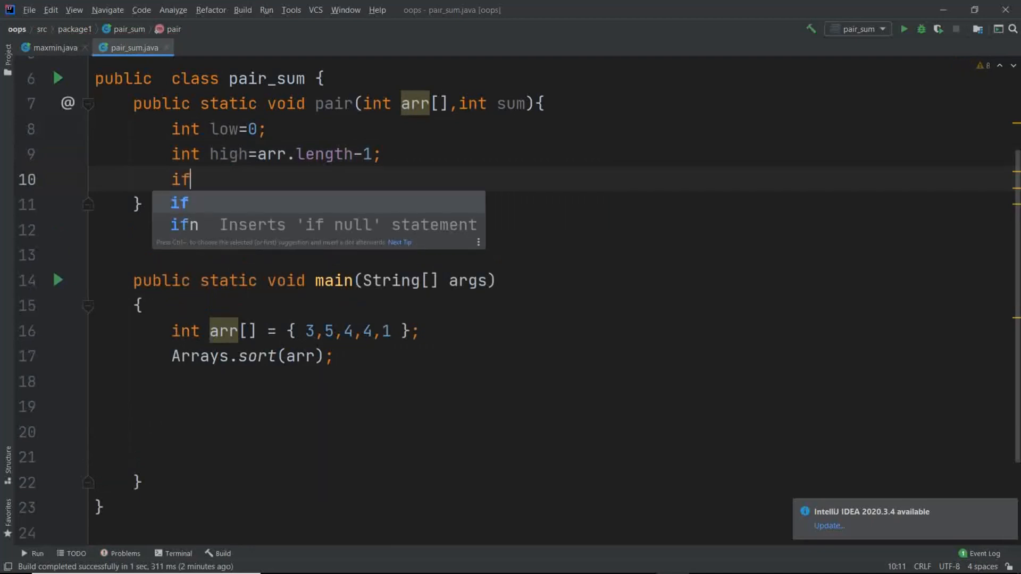
text((arr)
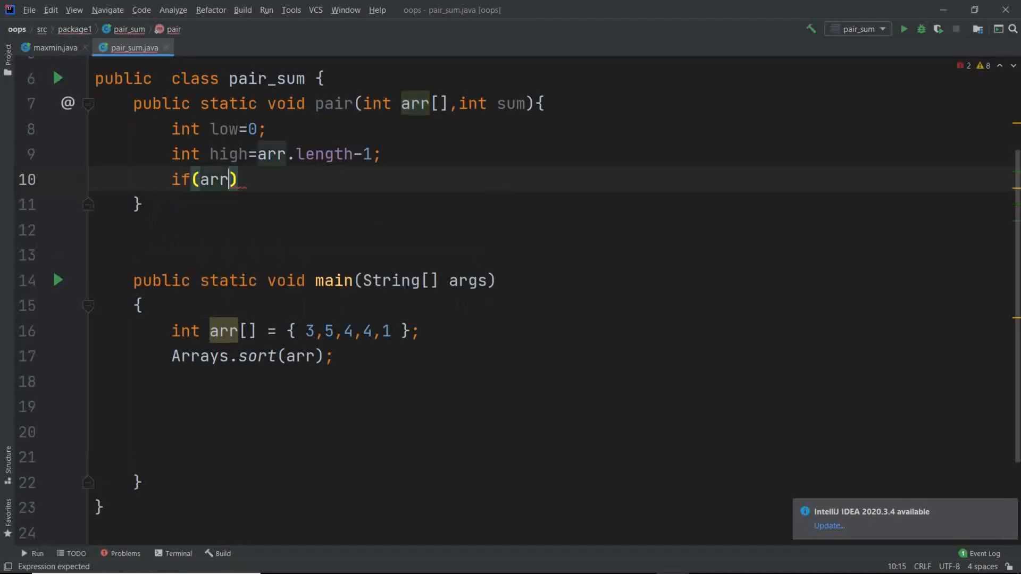
text([low]+)
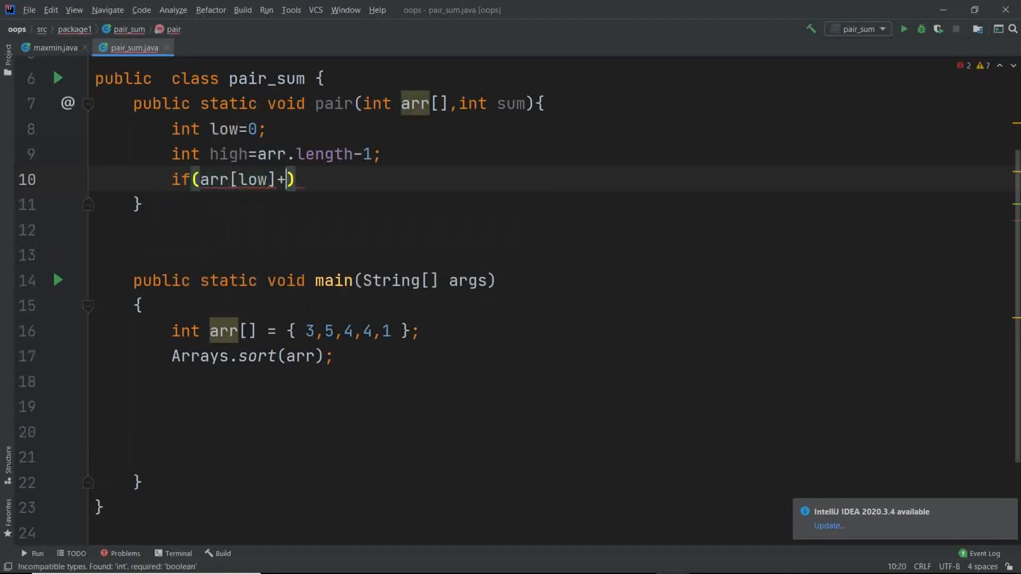
text(arr[hig)
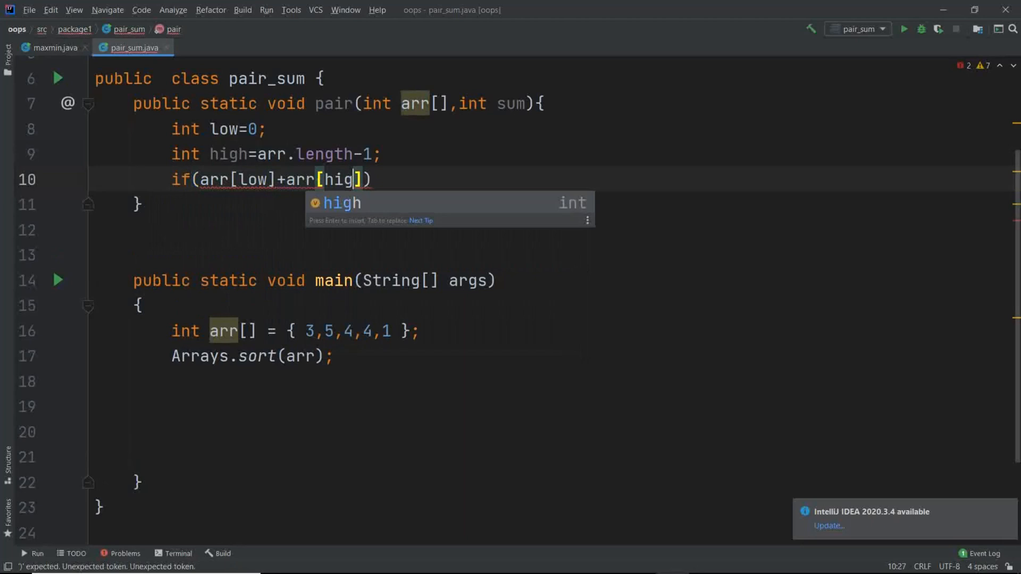
text(h==)
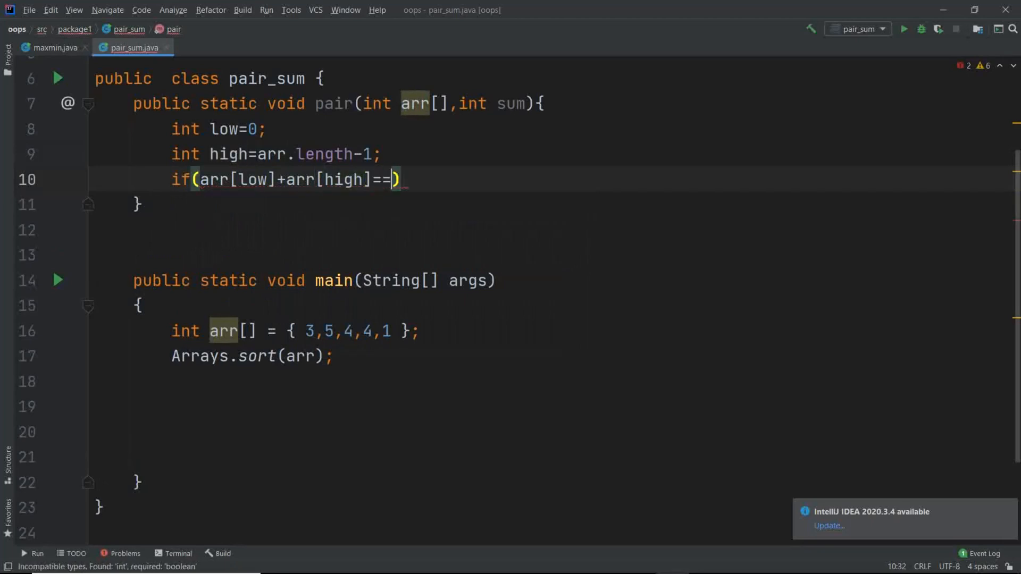
text(sum){)
text(System.out.println();)
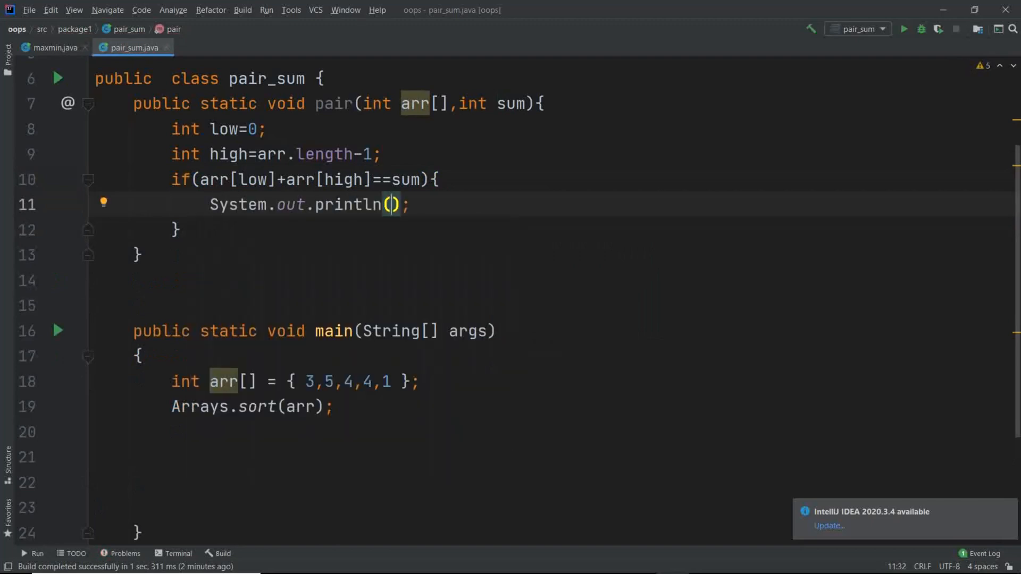
Print arr[low]+" ,"+arr[high] for a match and start an else block
text(arr[low)
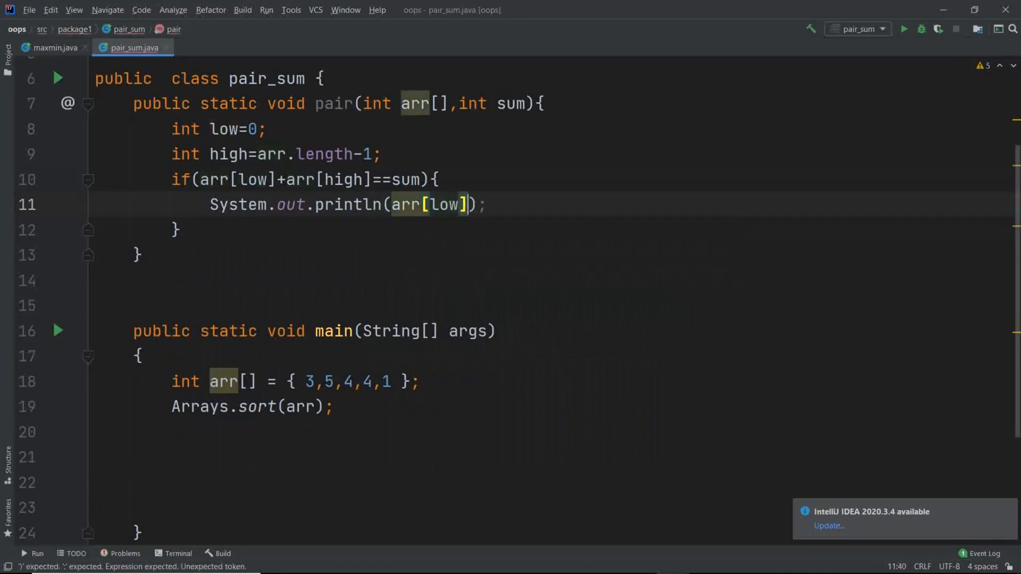
text(+" ")
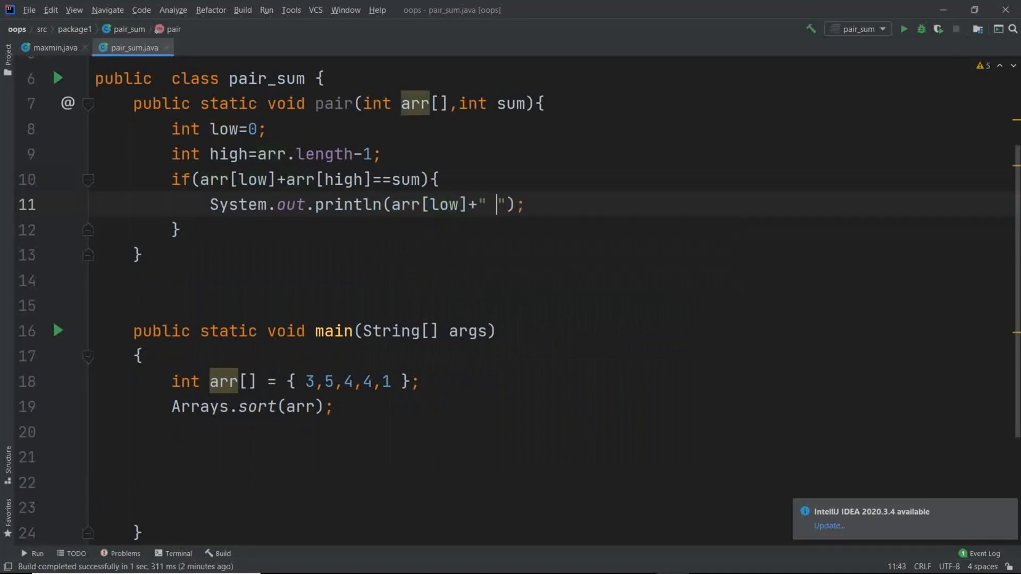
text(,"+arr[hihj)
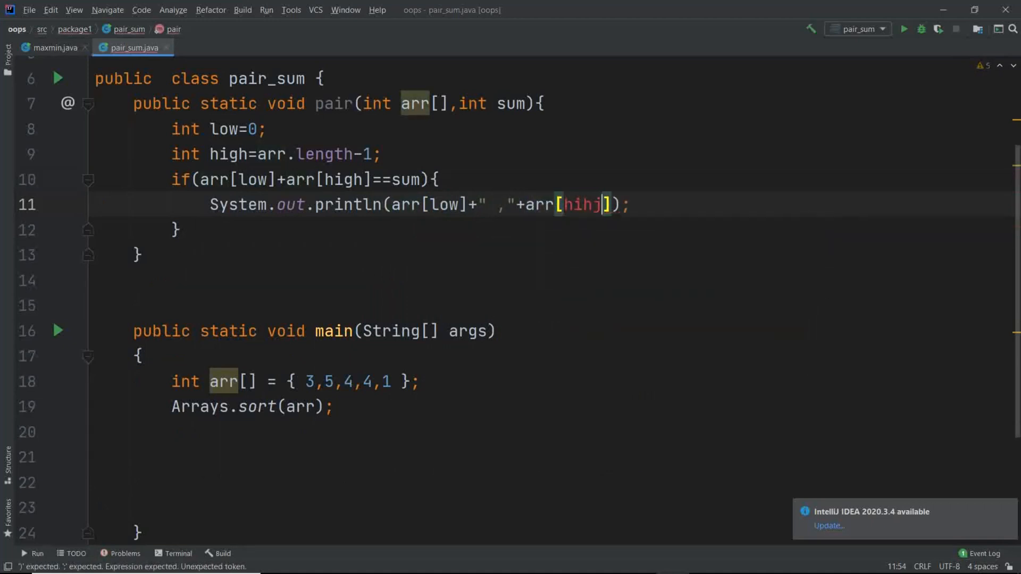
text(high)
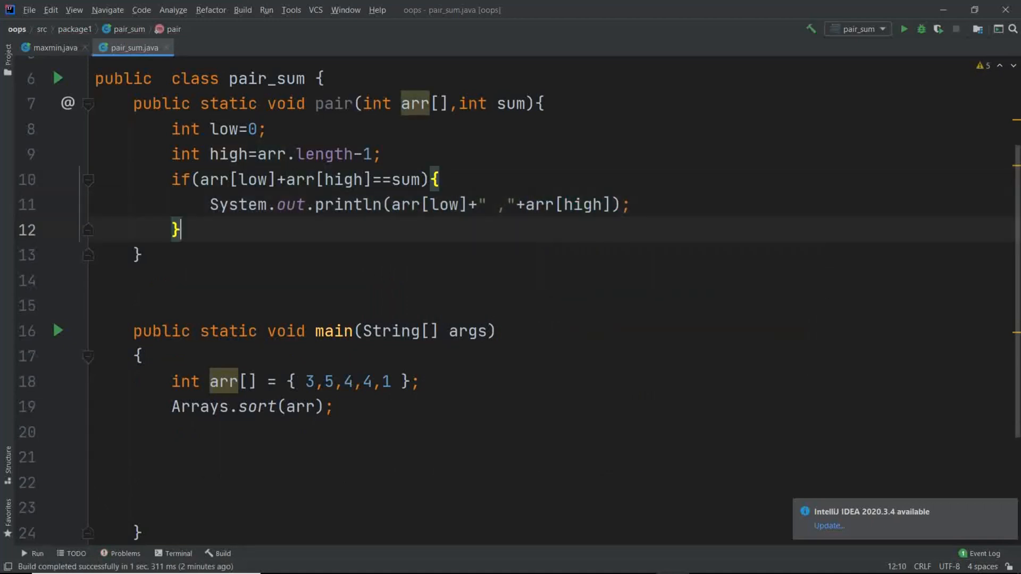
text(else{)
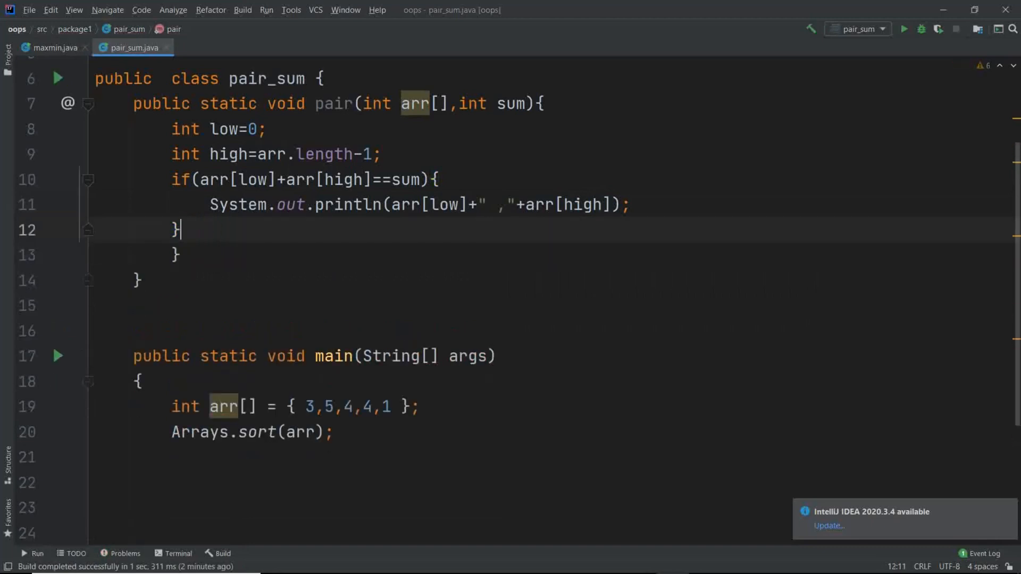
Decrement high when arr[low]+arr[high]>sum, otherwise increment low
text(if())
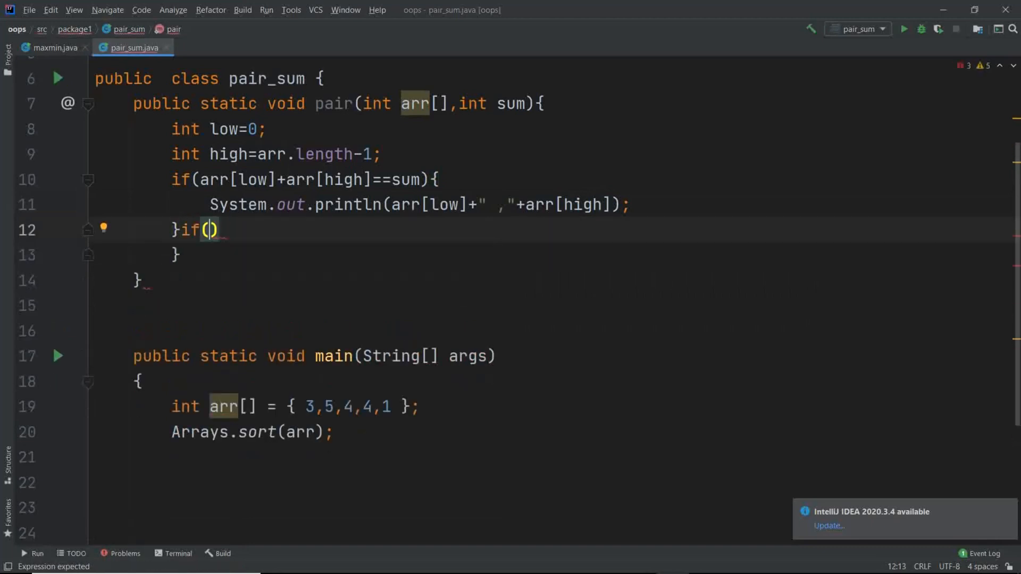
text(arr[l)
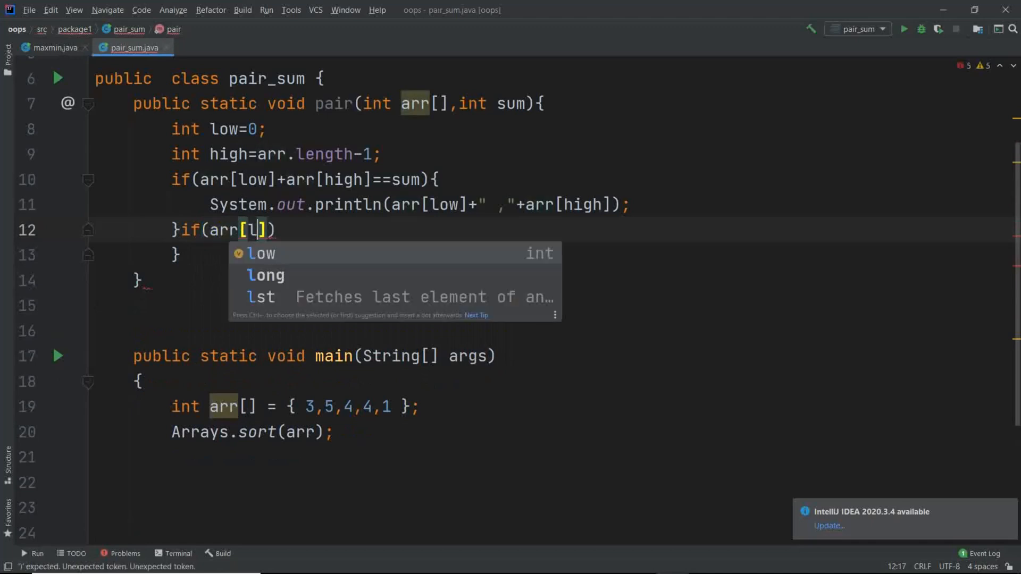
text(ow]+arr[high)
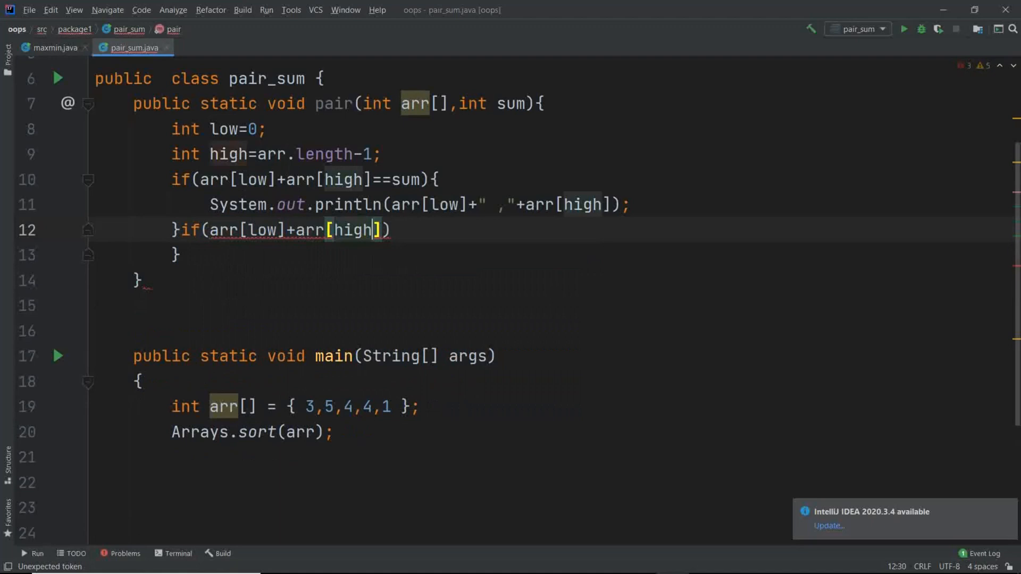
text(>sum)
text(high)
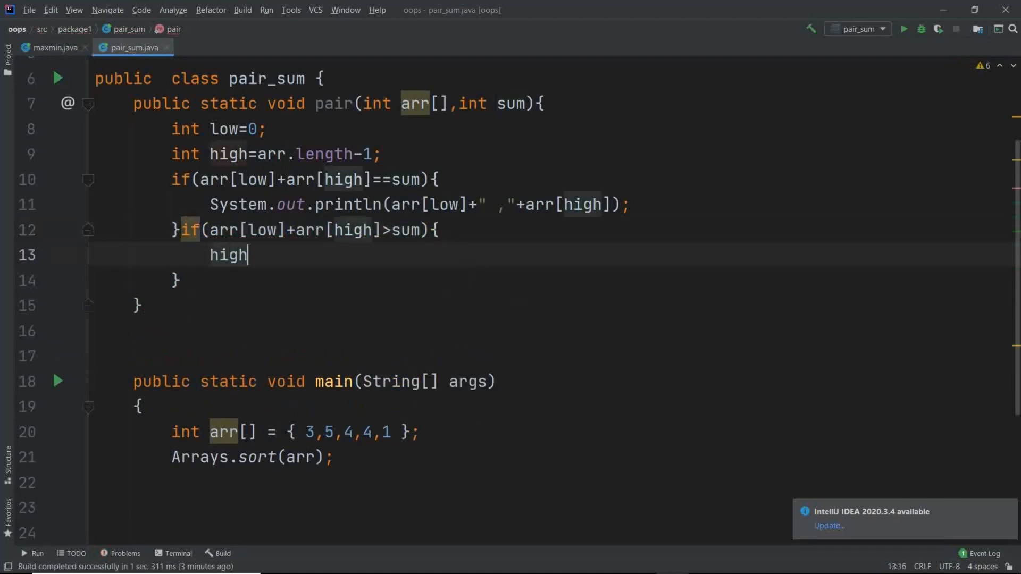
text(--;)
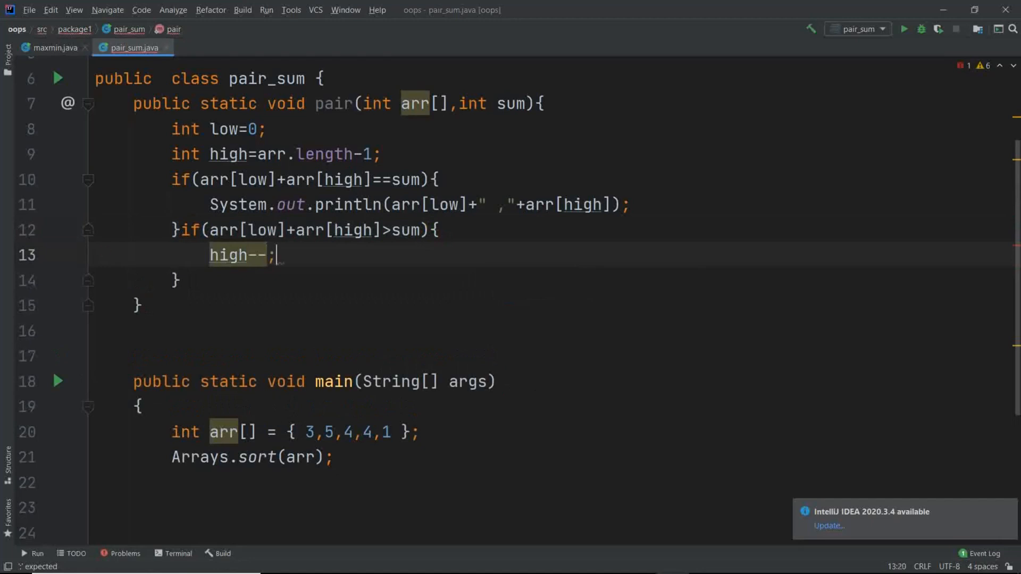
text(e;ls)
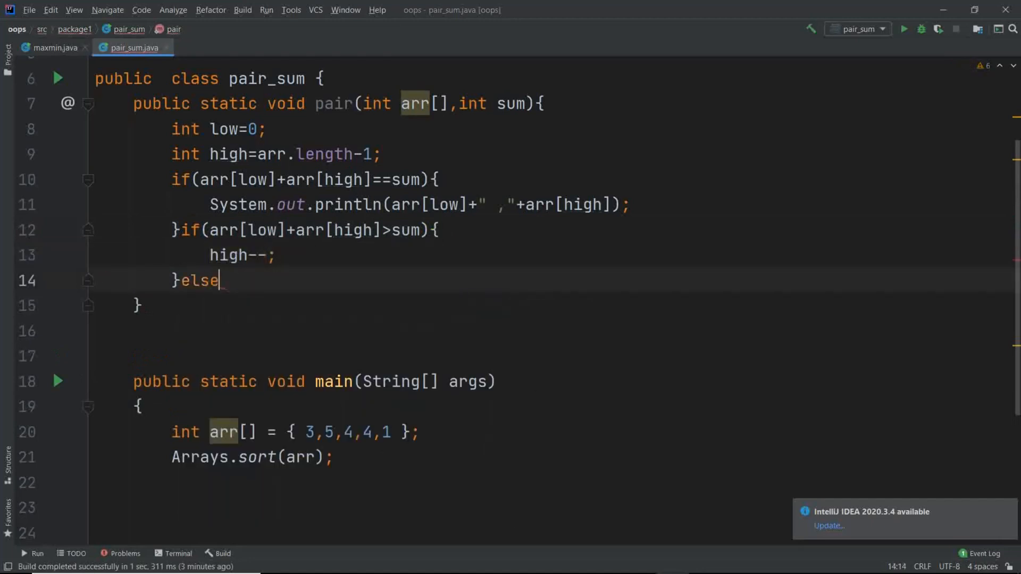
text({)
text(low)
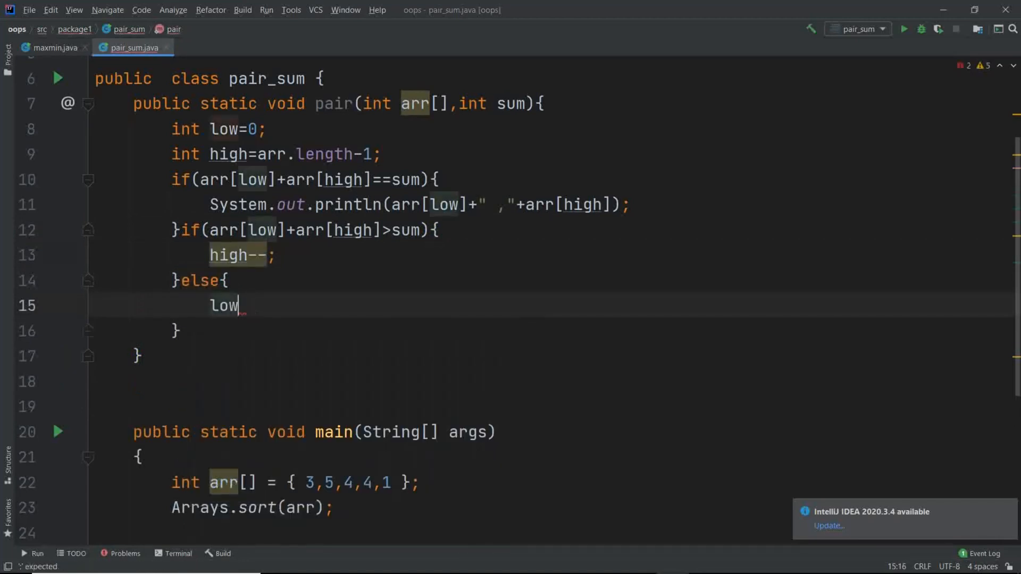
text(++;)
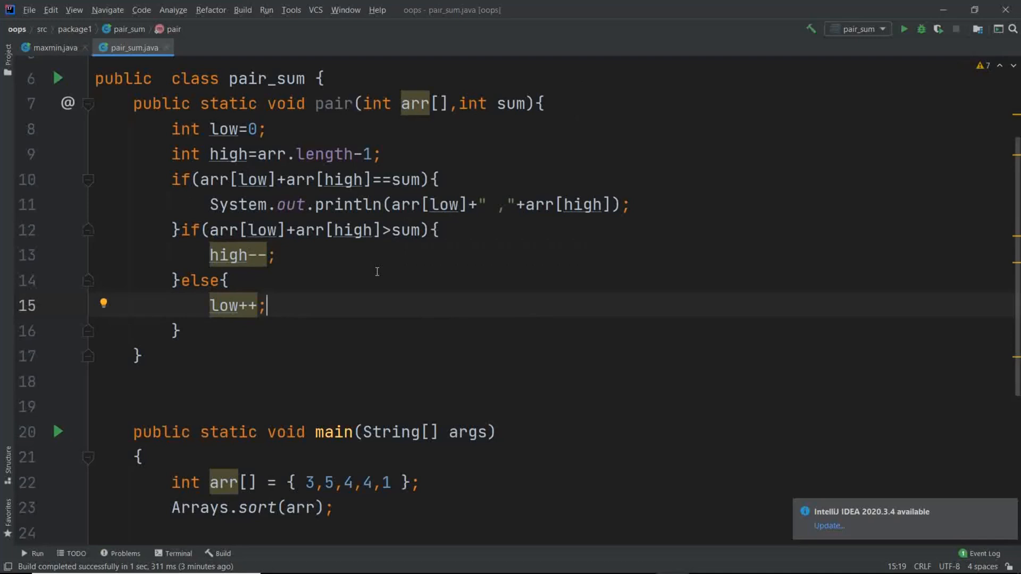
mouse_move(299, 507)
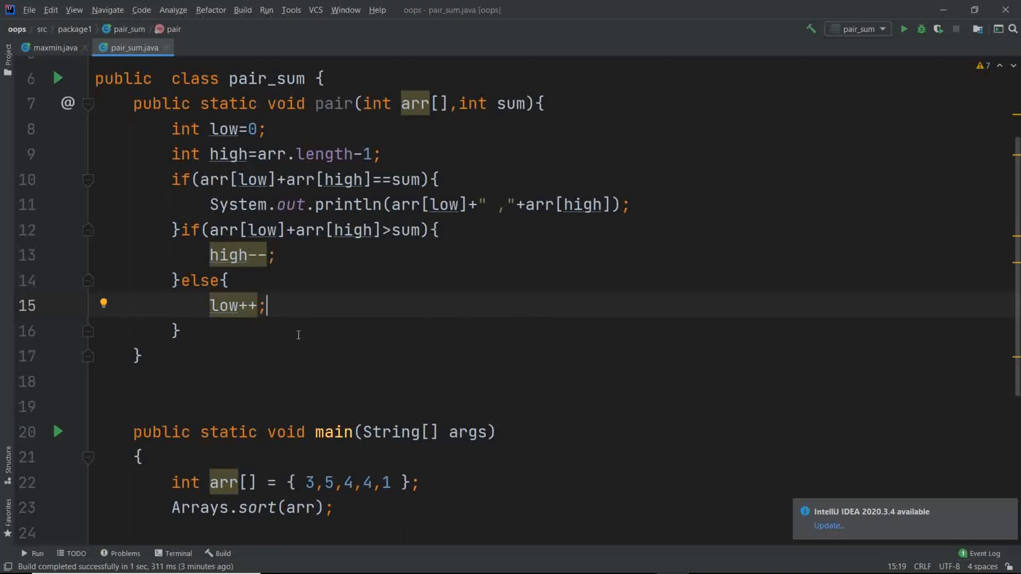
mouse_move(356, 230)
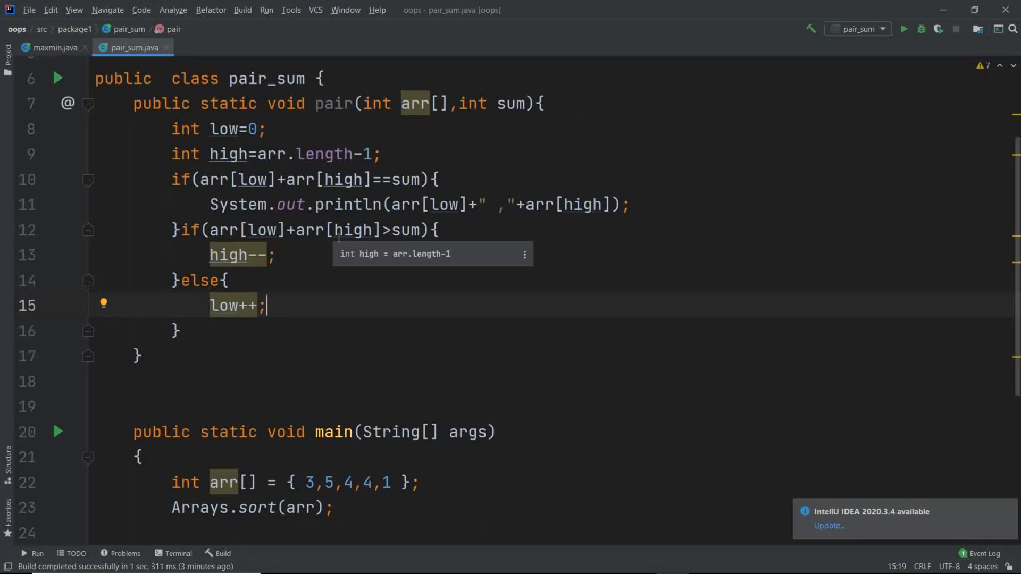
Add the call pair(arr, 8) on a new line after Arrays.sort in main
scroll(down, 3)
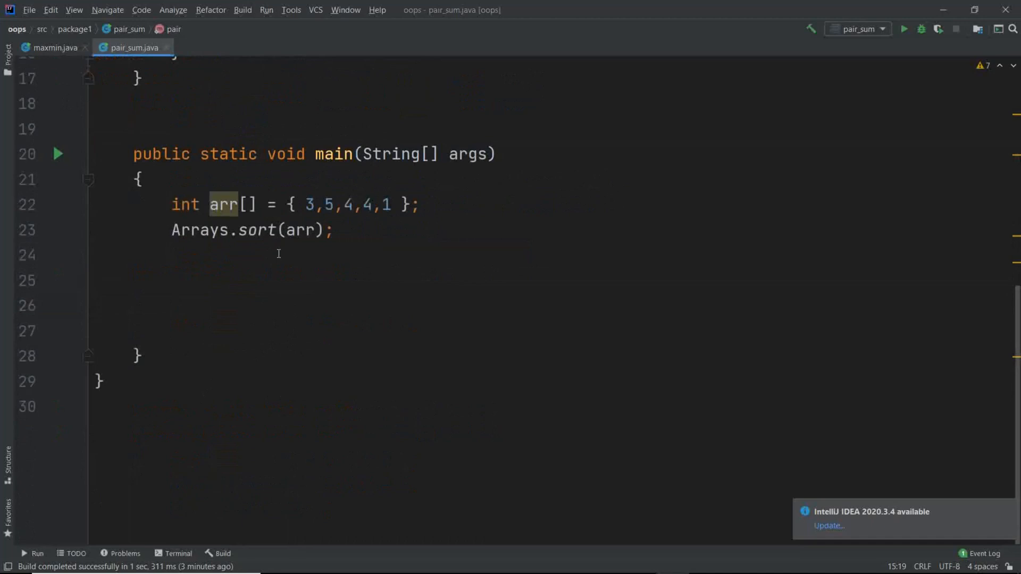
triple_click(293, 204)
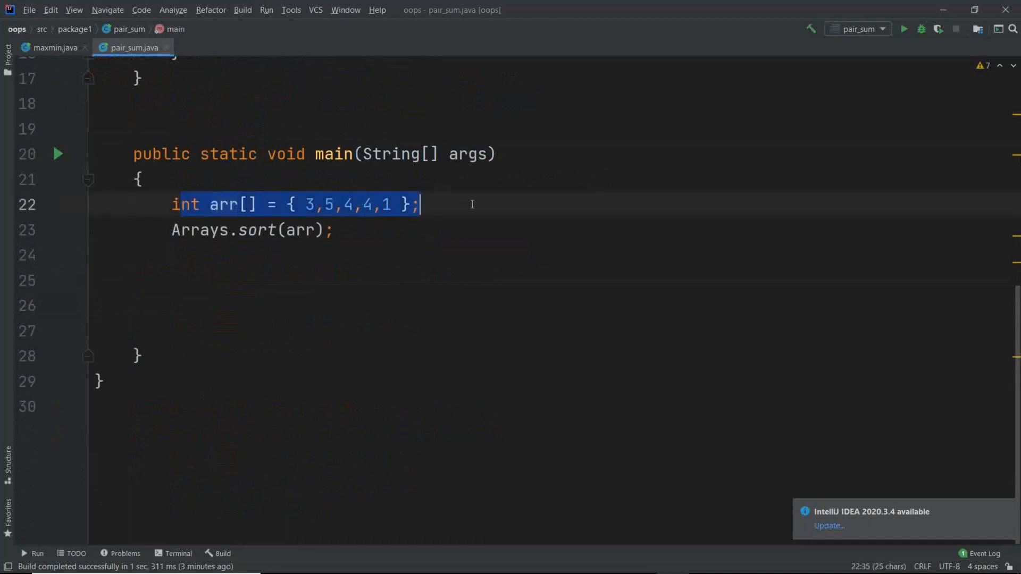
click(223, 205)
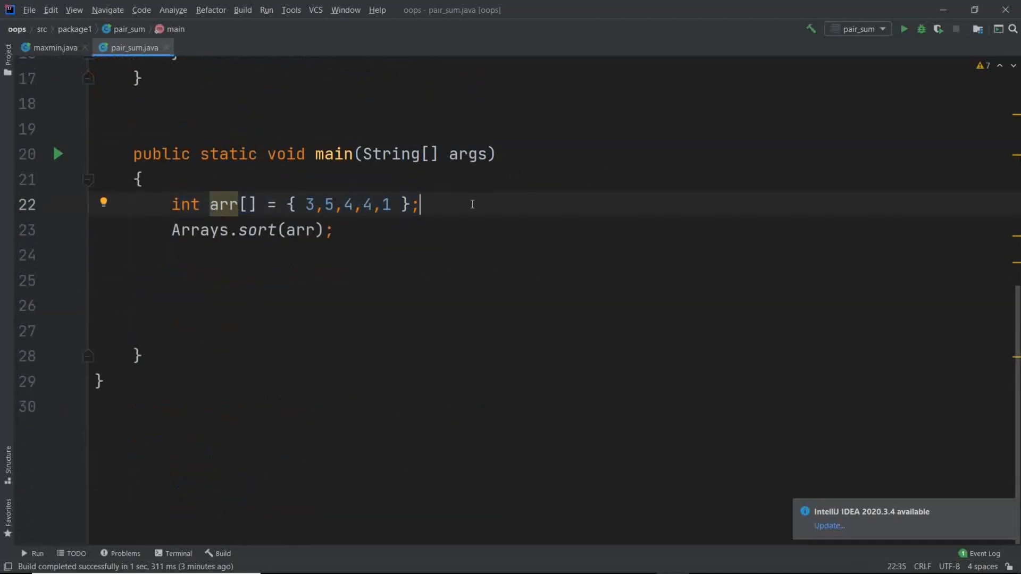
mouse_move(357, 220)
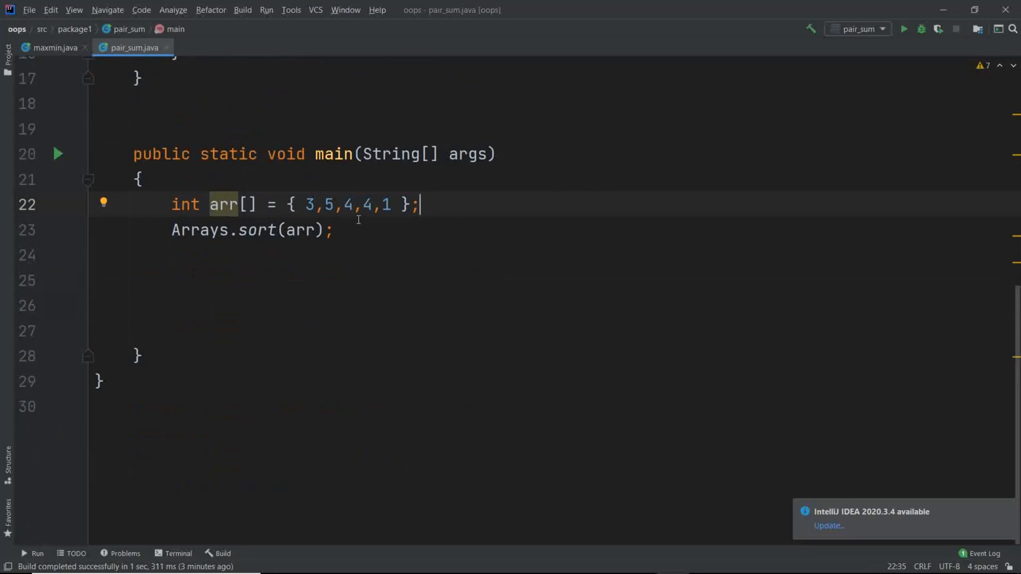
click(332, 230)
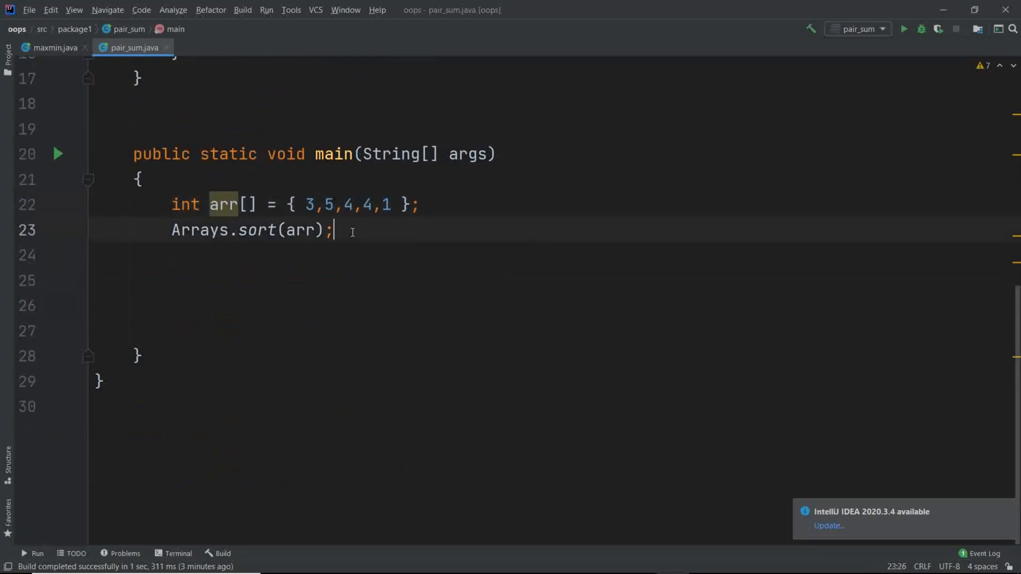
key(Return)
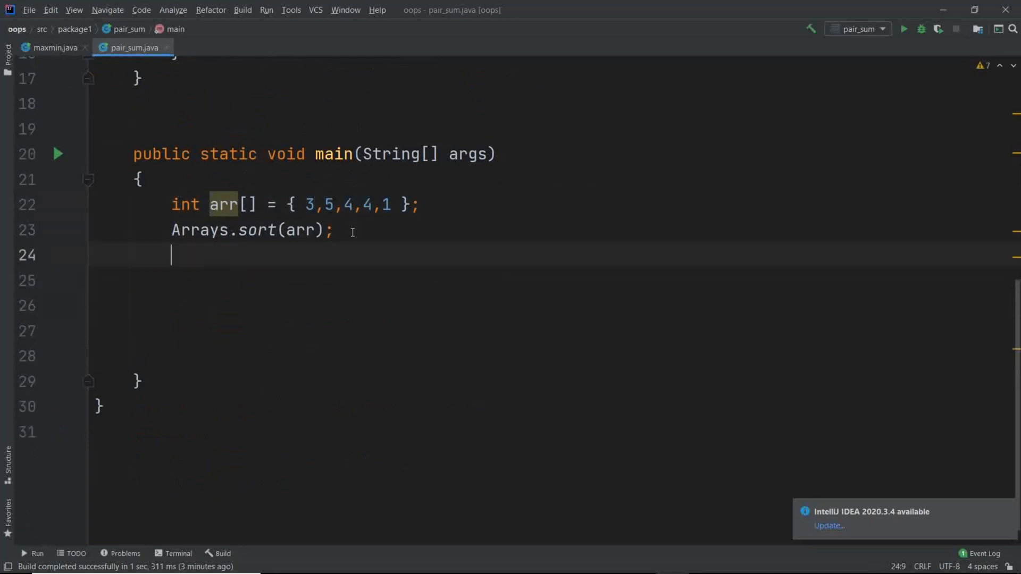
text(pair())
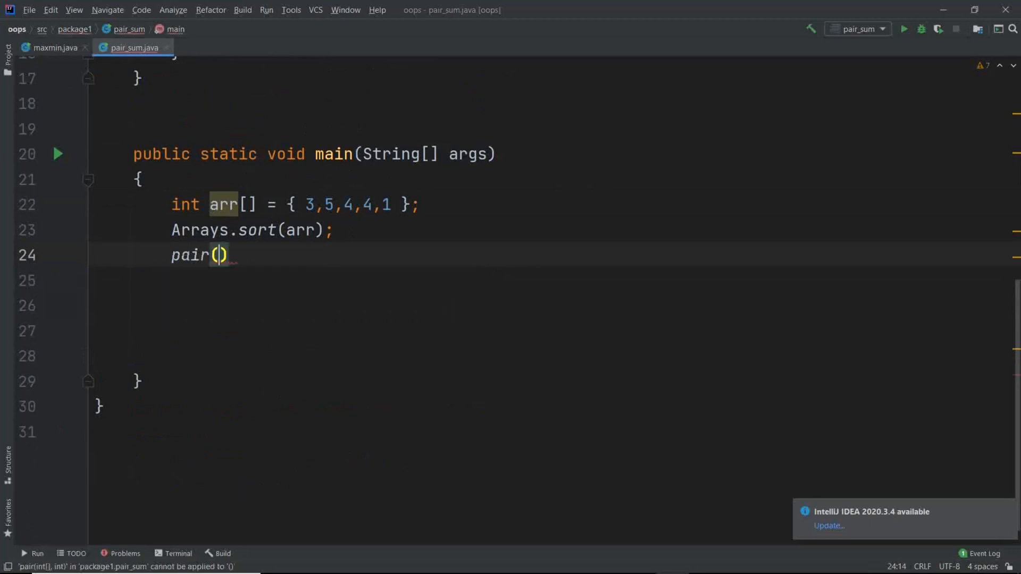
text(arr)
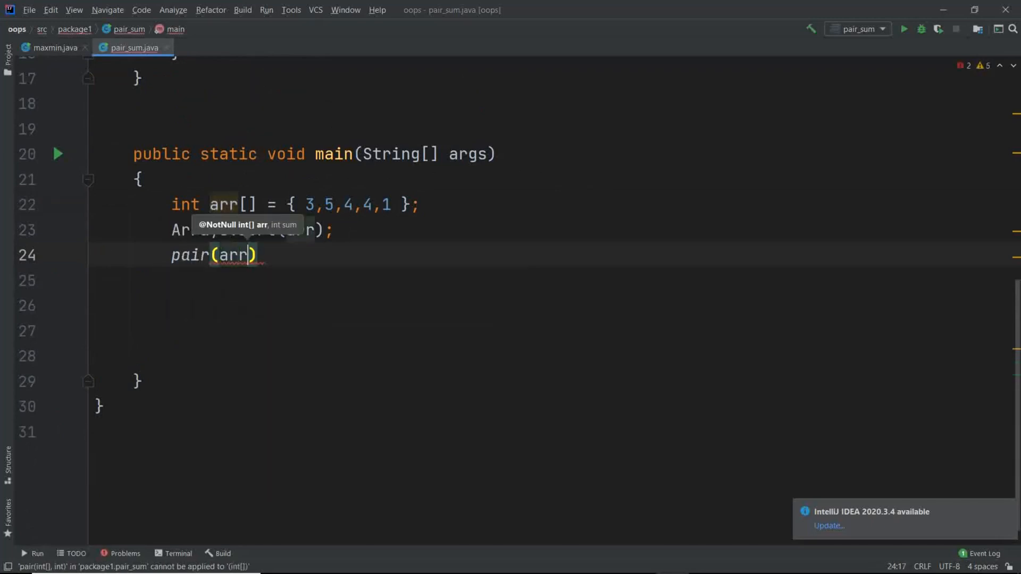
text(,)
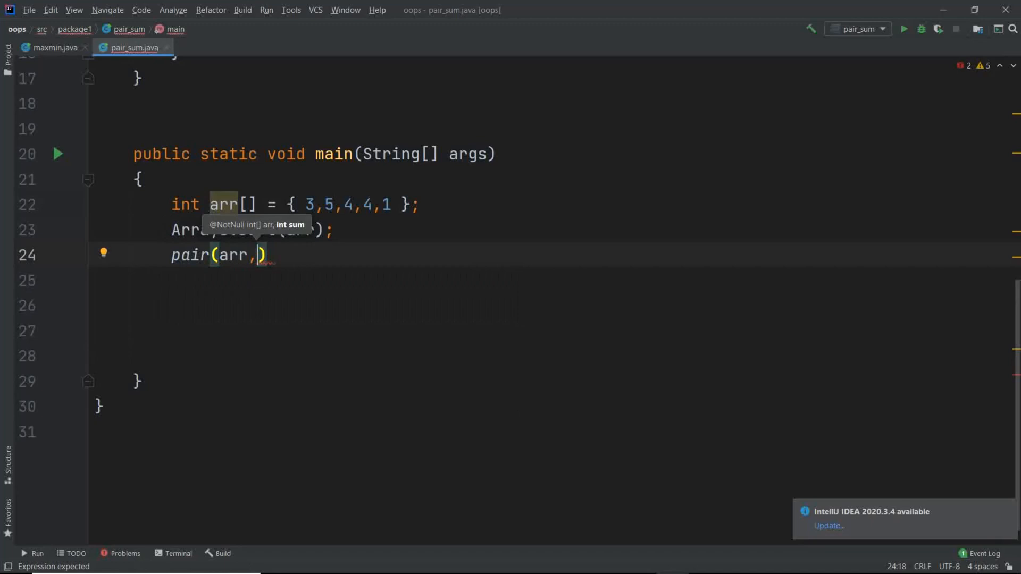
text(8)
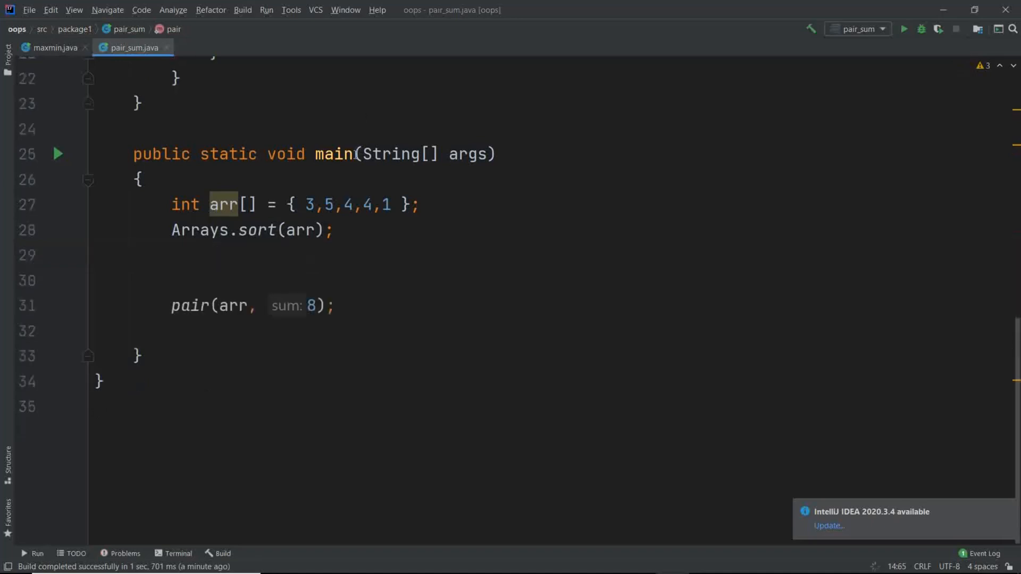
Run pair_sum to print the pairs 3, 5 and 4, 4 with exit code 0
click(903, 29)
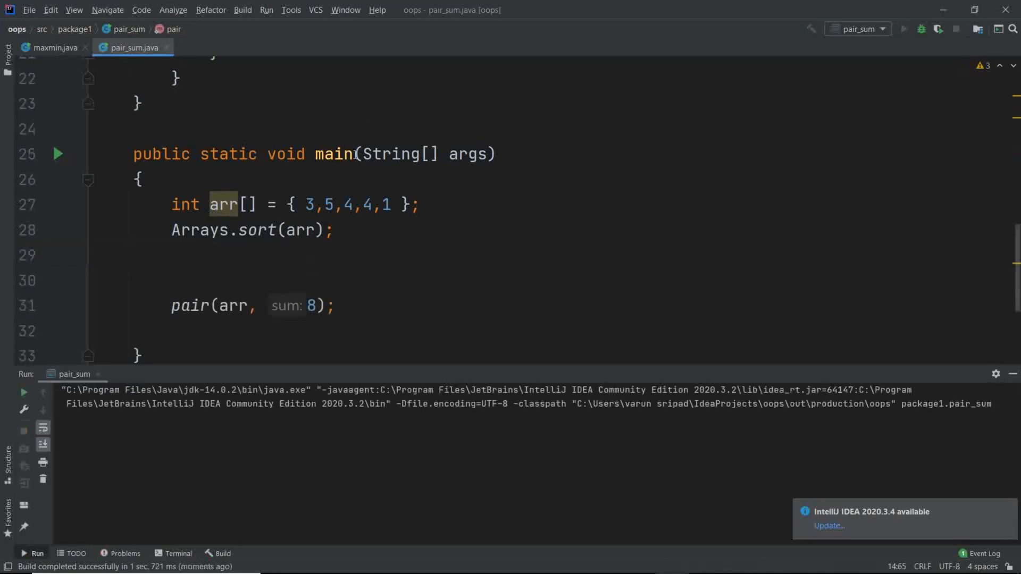
click(903, 29)
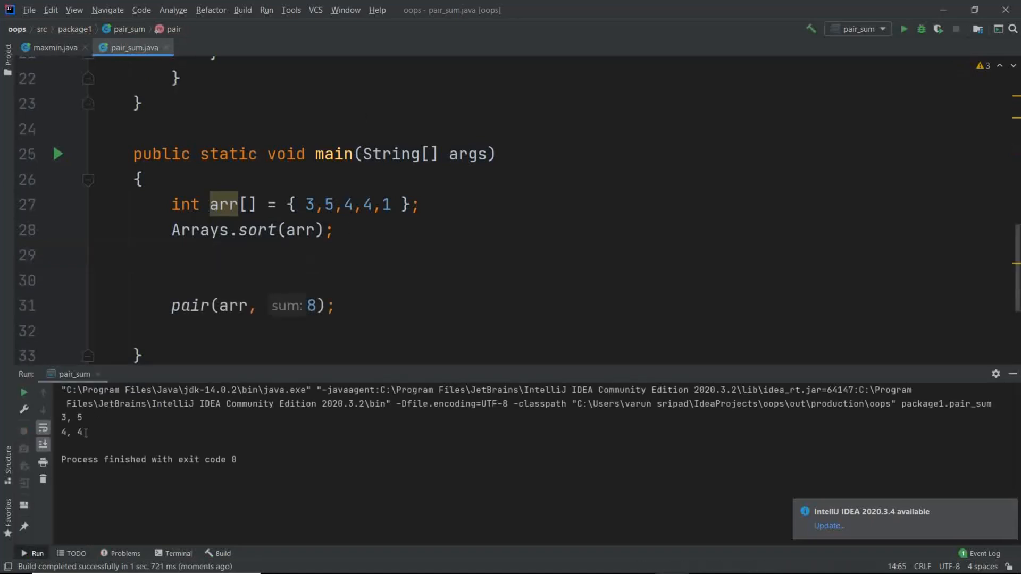